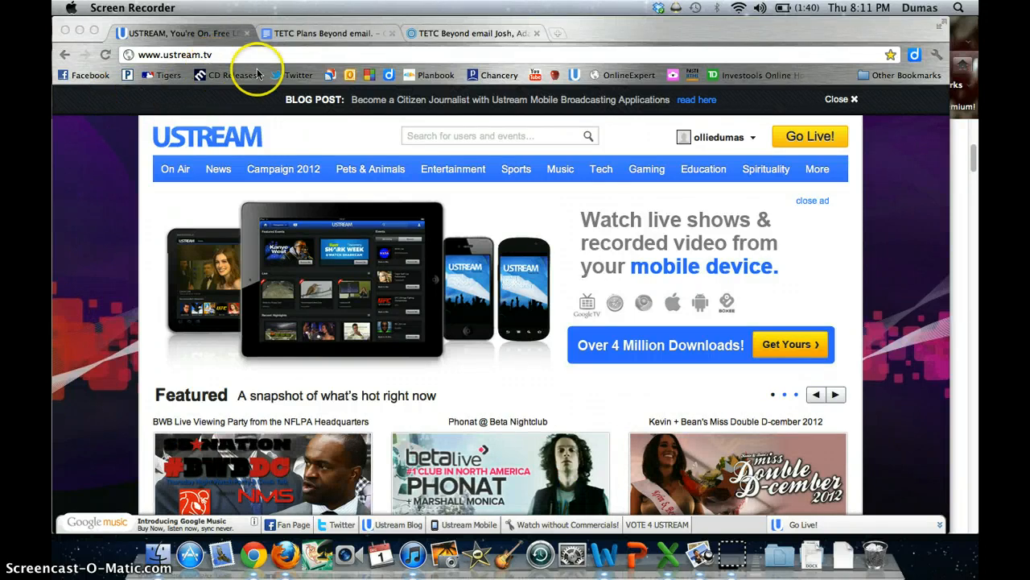
Step: Browse the Ustream home page and start the Go Live flow
scroll(down, 3)
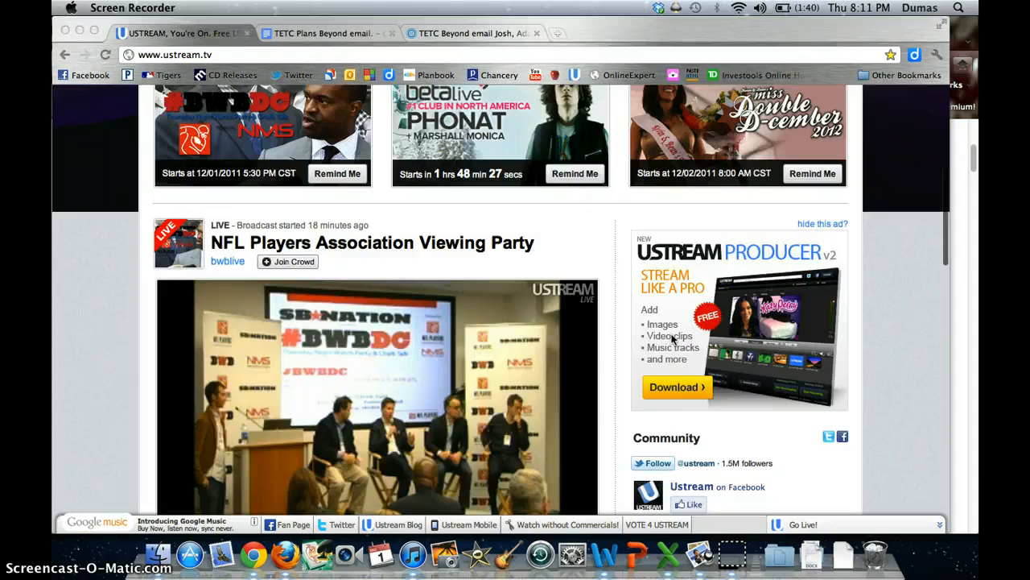
scroll(down, 3)
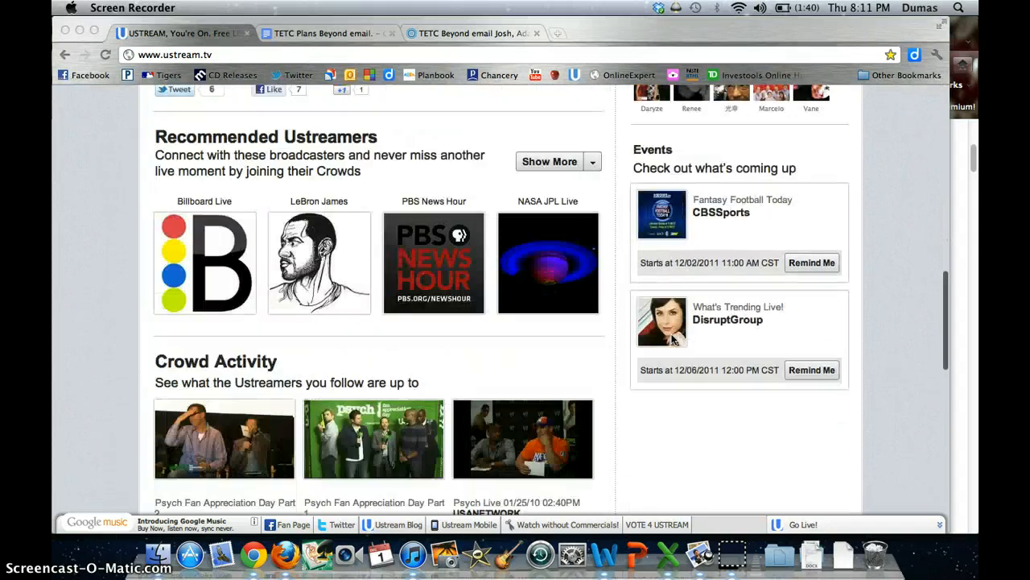
scroll(up, 3)
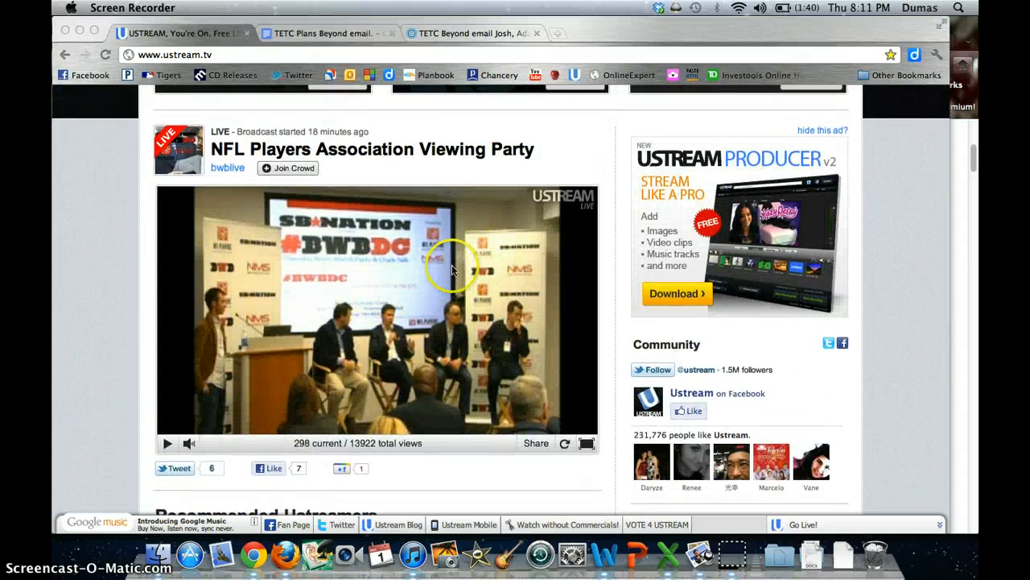
scroll(down, 3)
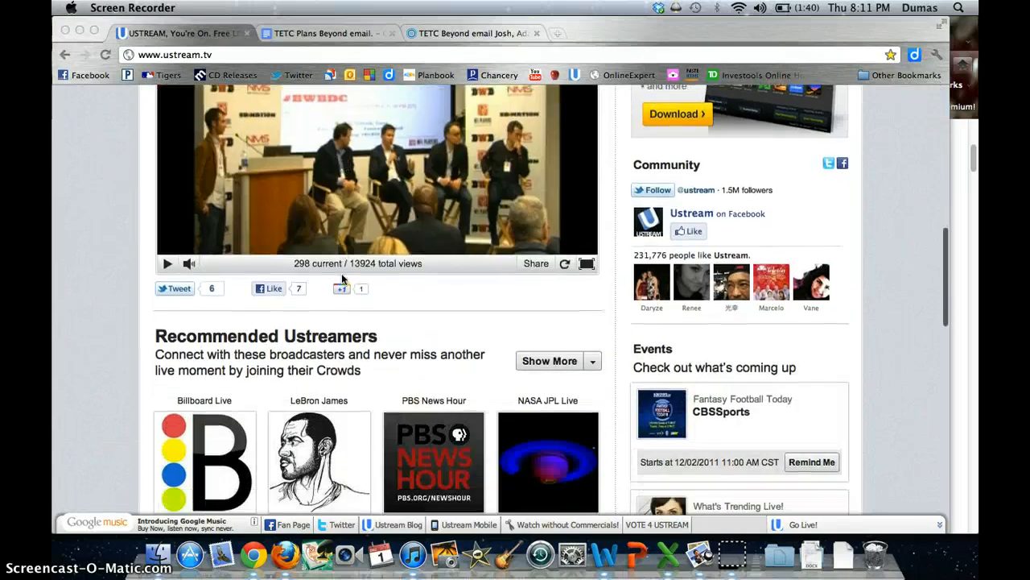
scroll(down, 3)
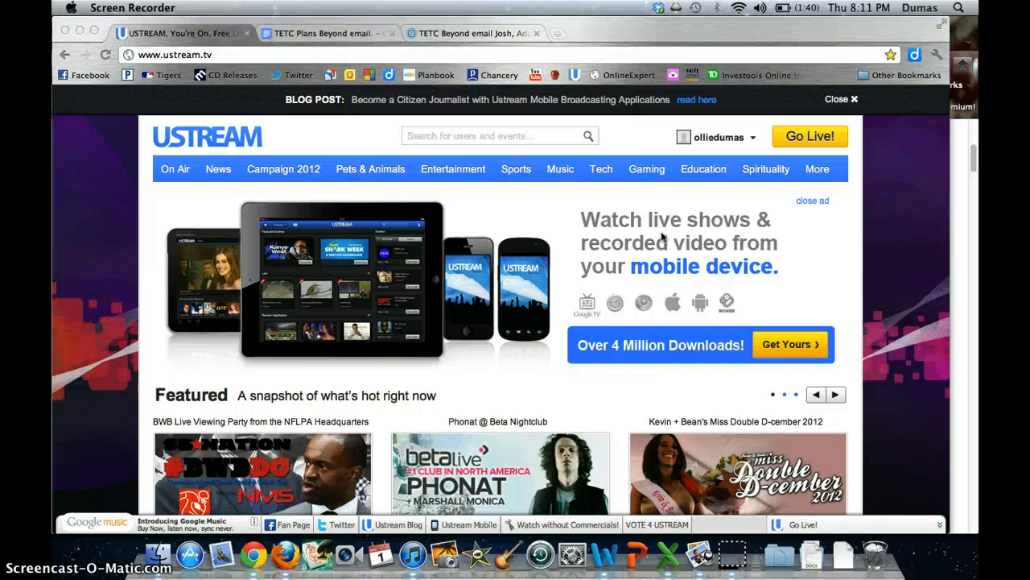
click(837, 395)
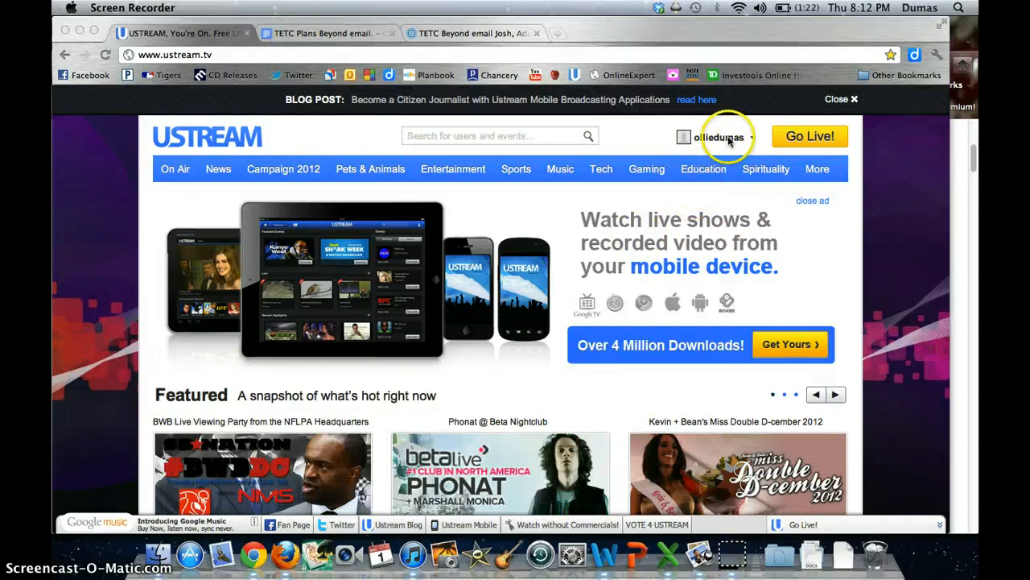
mouse_move(663, 201)
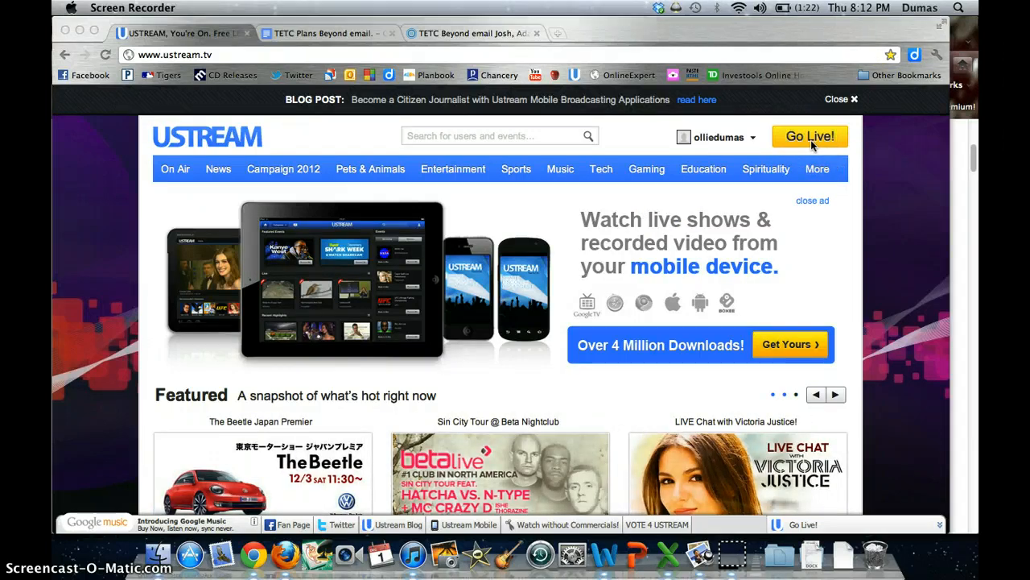
click(809, 135)
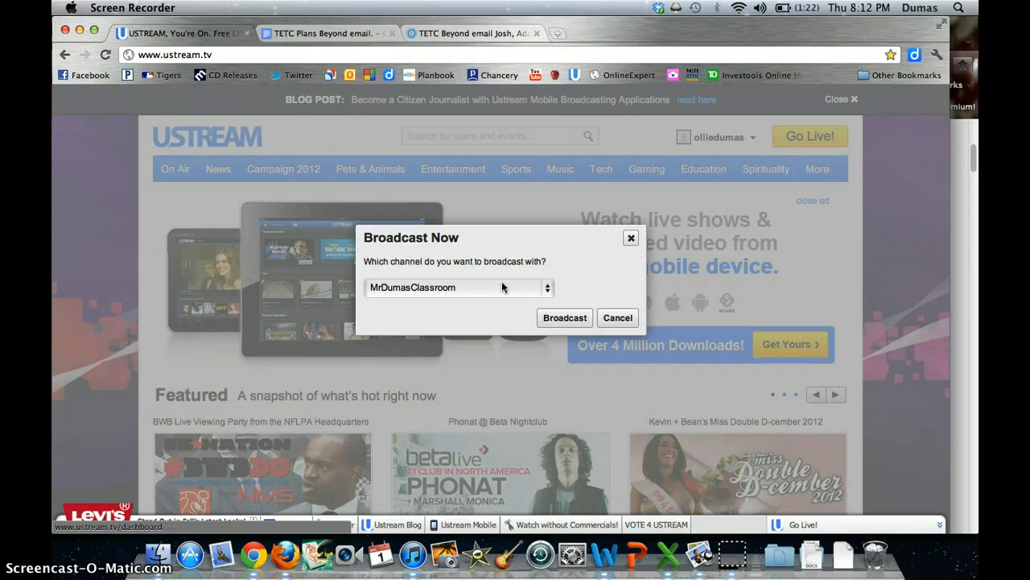
Step: Choose Practice Channel11, set its category to Blog and launch the broadcaster
click(458, 286)
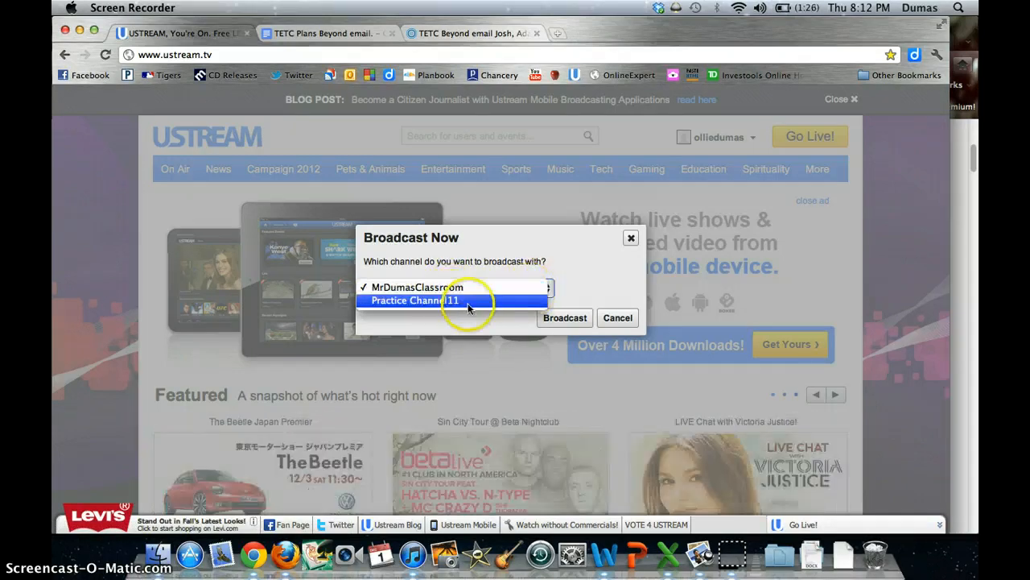
click(416, 301)
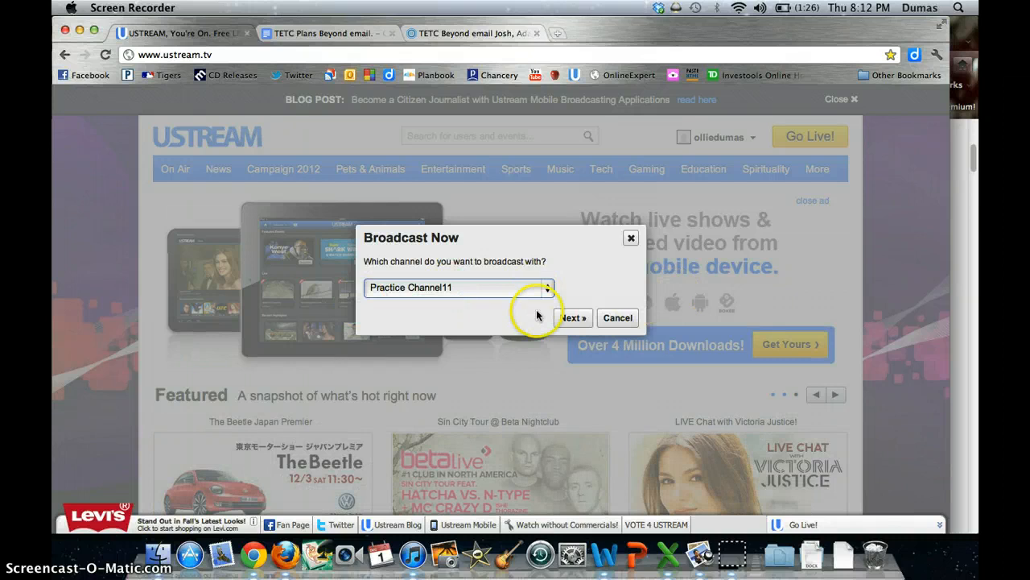
click(573, 317)
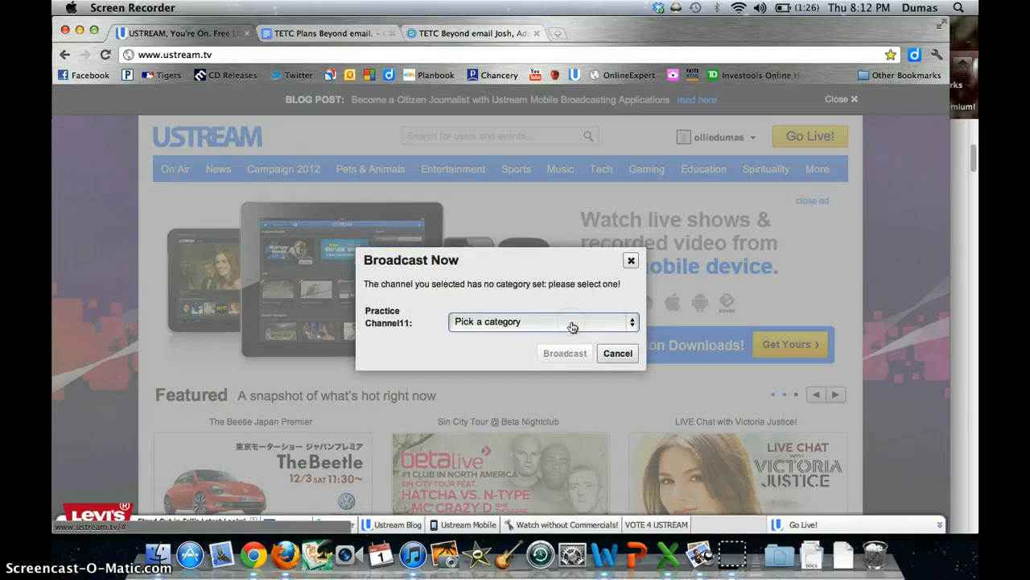
click(544, 322)
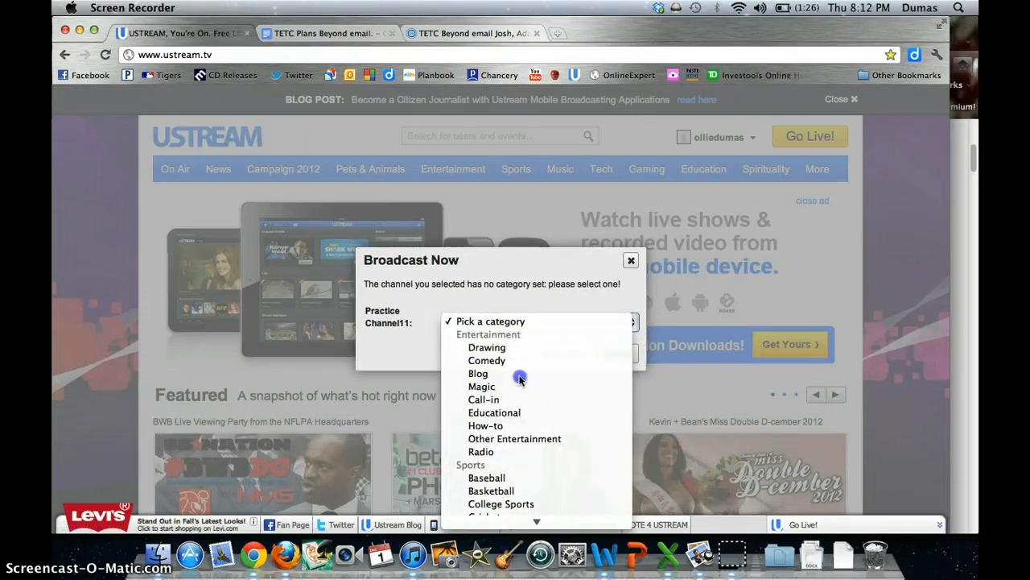
click(478, 374)
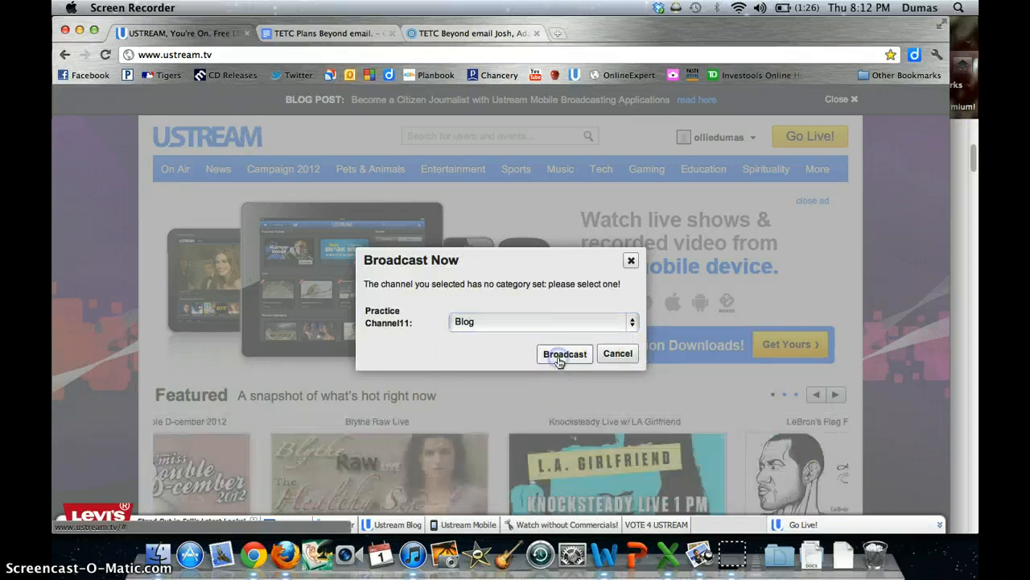
click(564, 354)
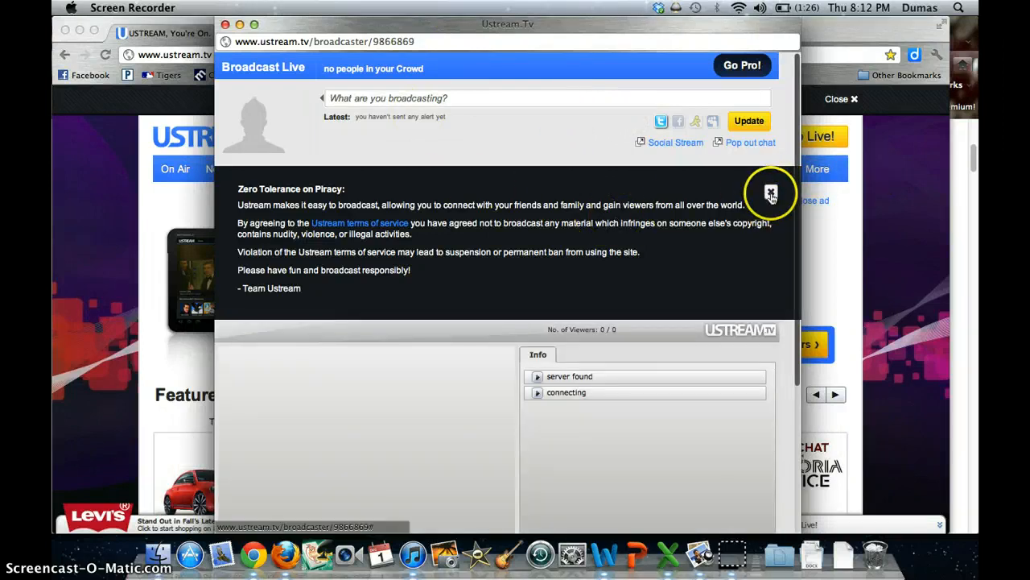
Step: Dismiss the Zero Tolerance on Piracy notice so the camera preview can connect
click(770, 194)
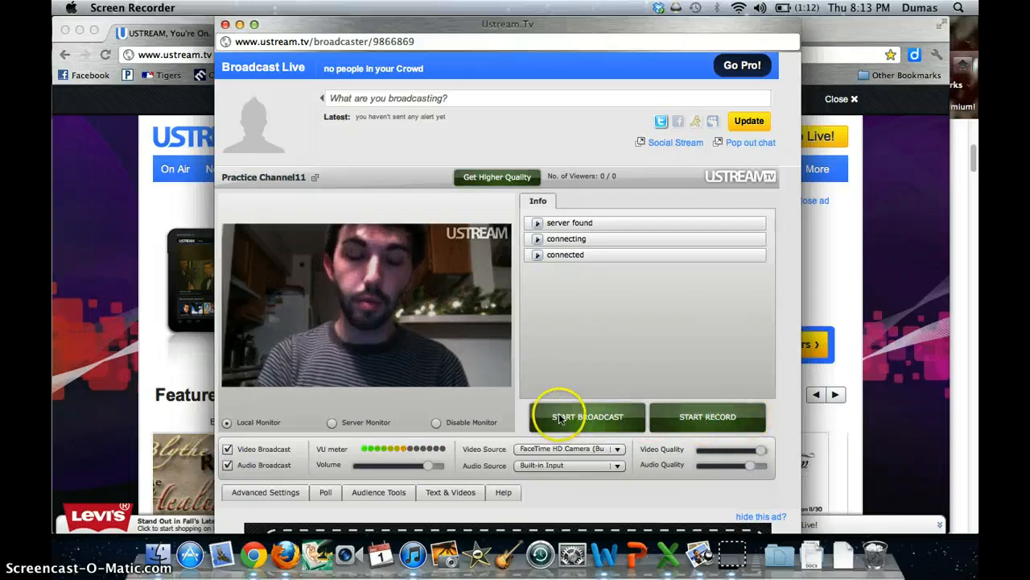
Step: Start the broadcast, record a short clip, stop it and bring up the recording's save form
click(586, 415)
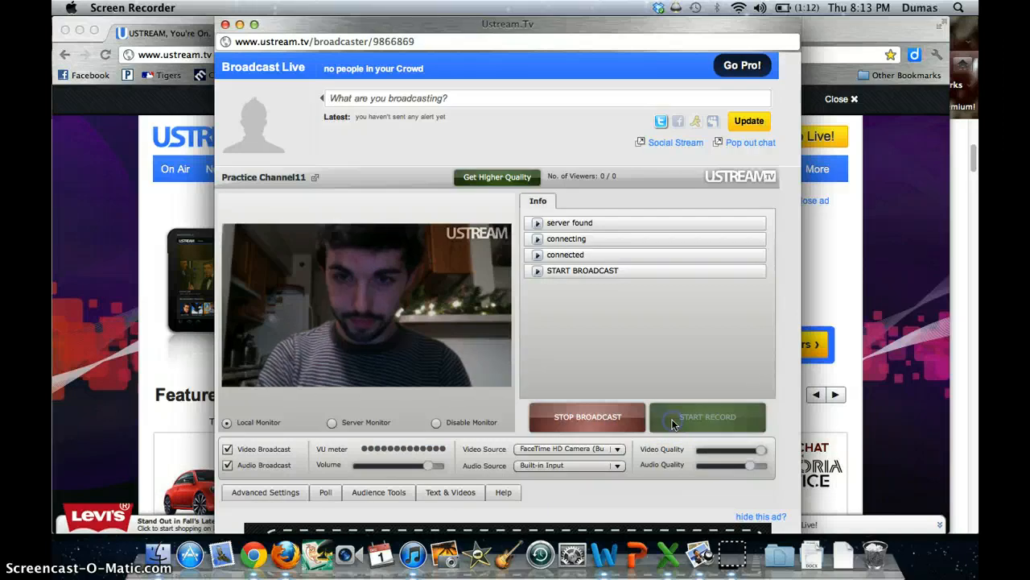
click(707, 415)
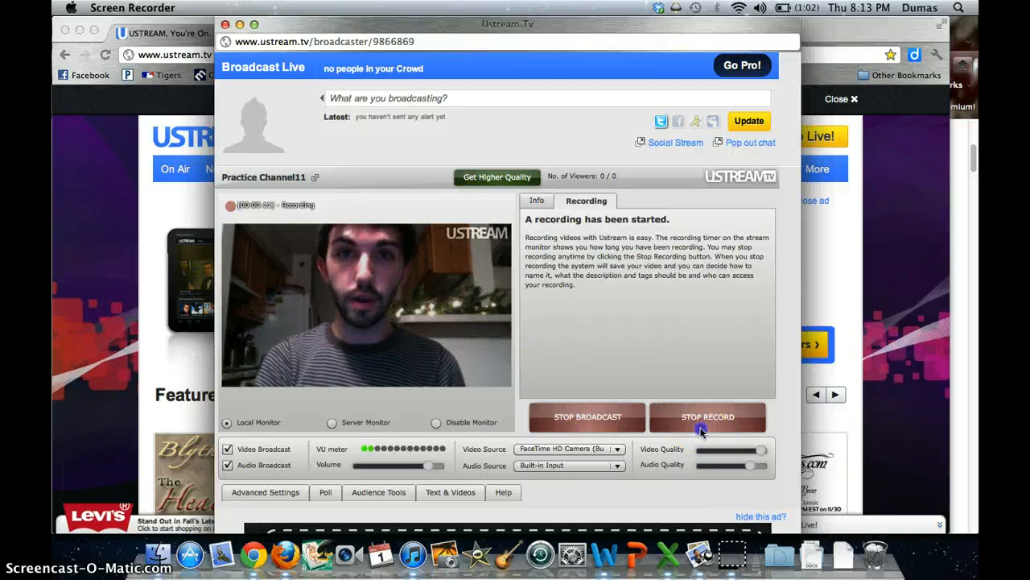
click(708, 415)
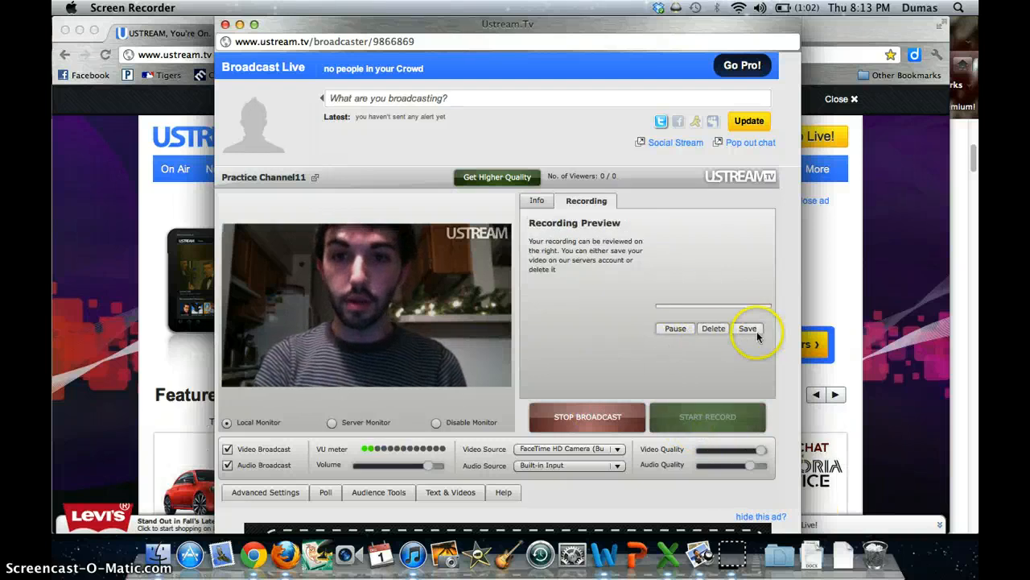
click(747, 328)
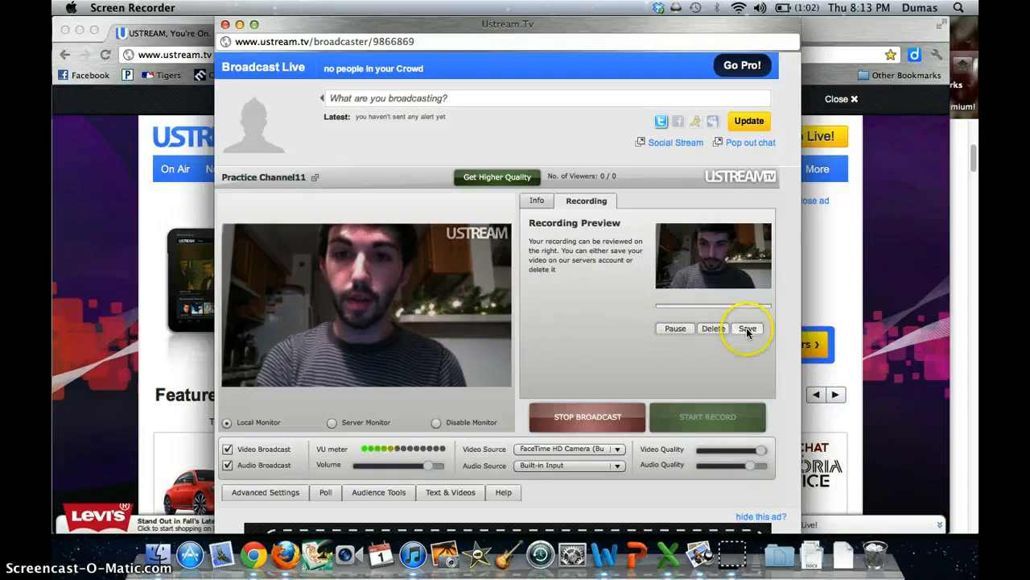
click(747, 329)
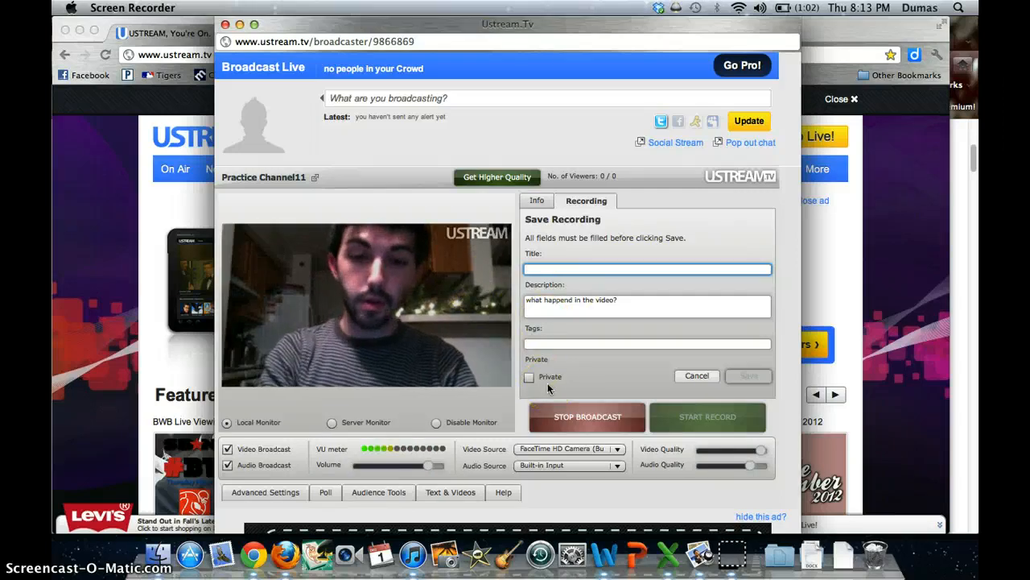
Step: Enter 'Practice' as title, description and tags, mark the video private and save it
text(Practice)
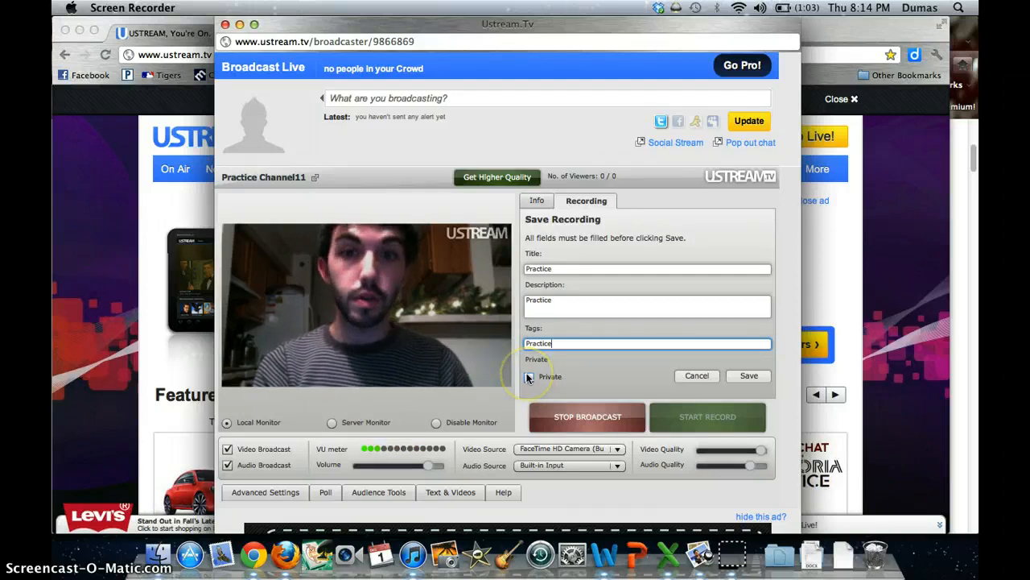
click(528, 377)
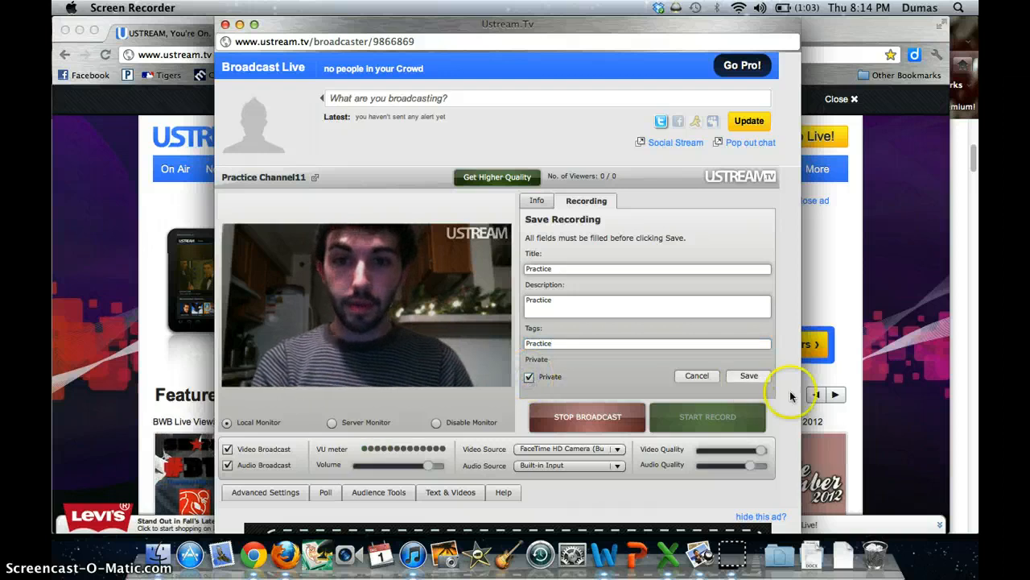
click(747, 377)
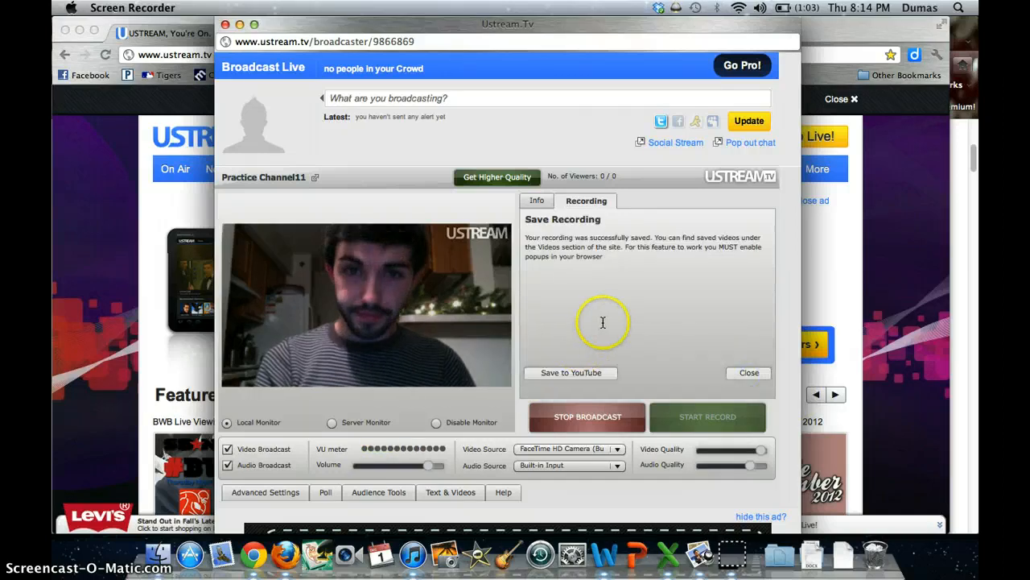
click(536, 200)
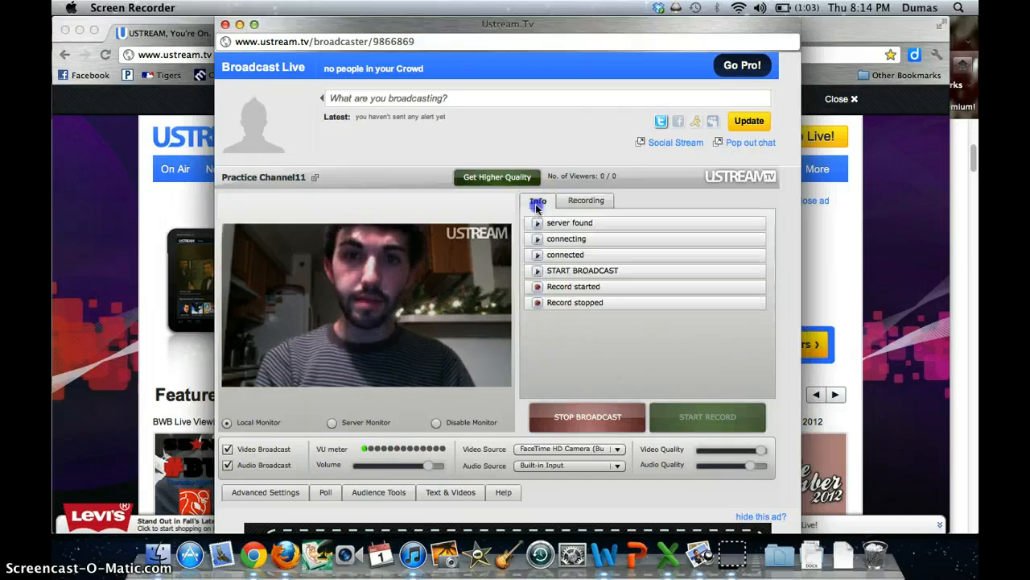
Step: View the broadcaster's advanced settings and poll options
scroll(down, 3)
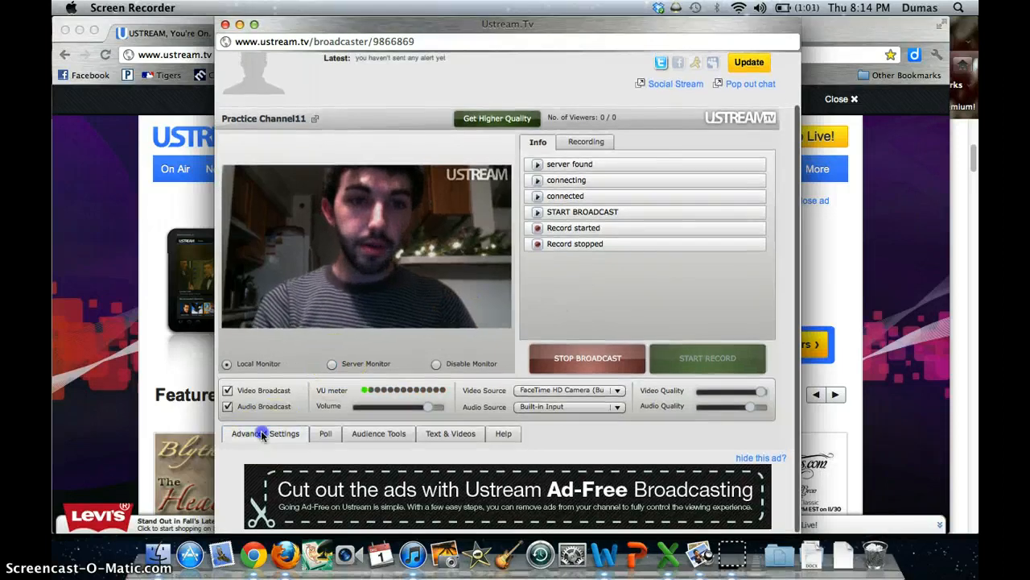
click(264, 433)
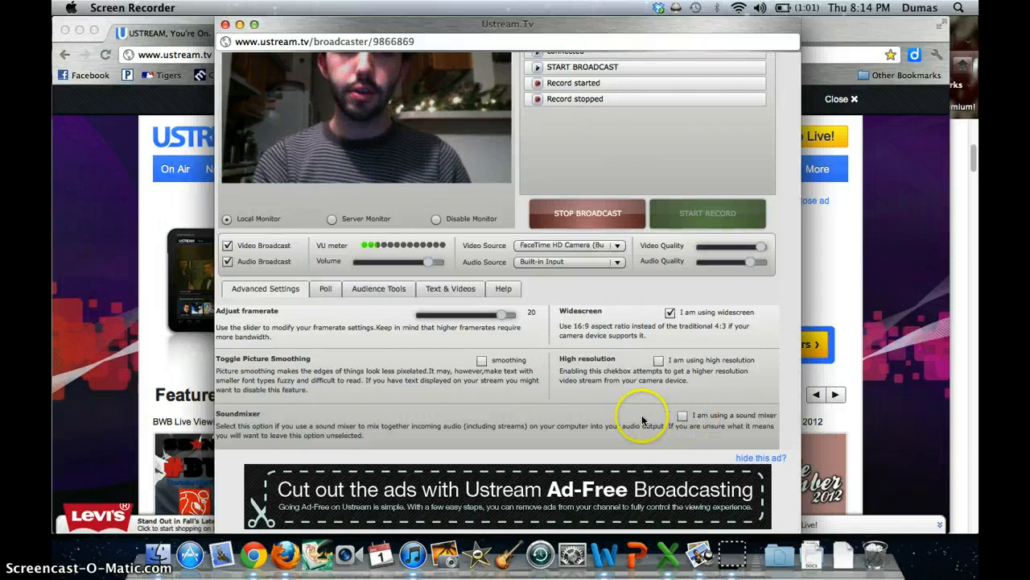
click(325, 391)
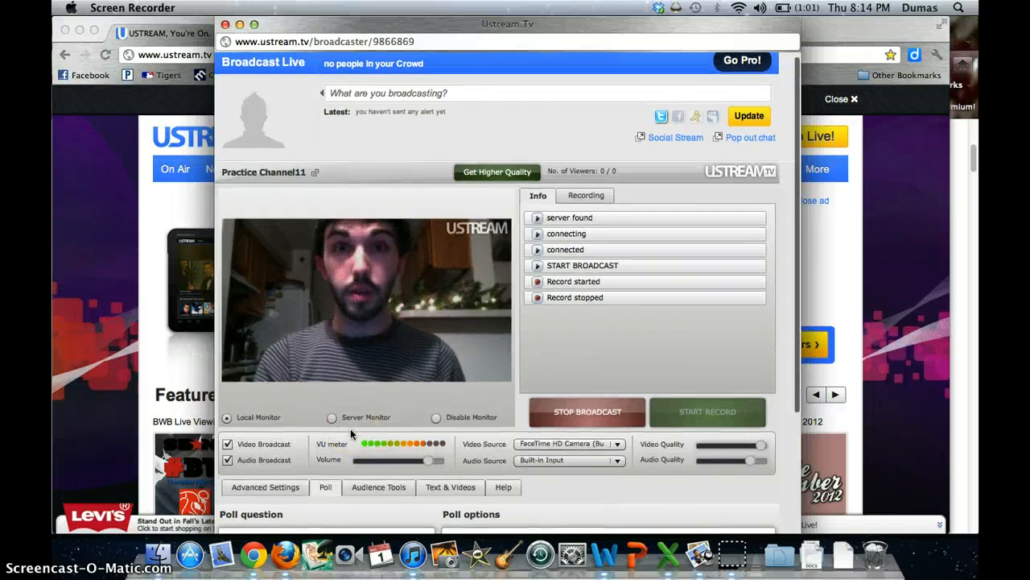
scroll(down, 3)
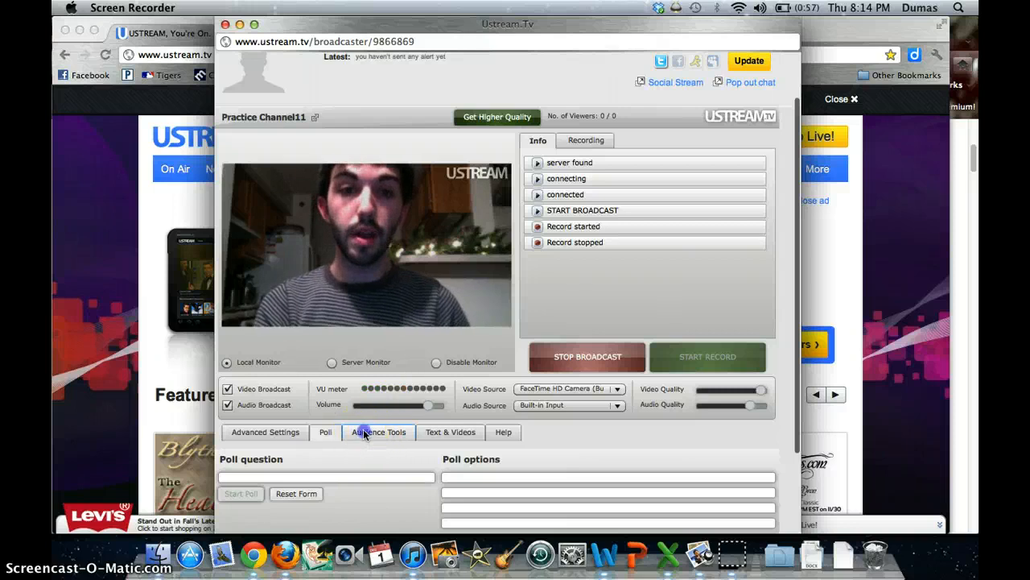
Step: View the audience tools, text and video layers, and the help section
click(378, 431)
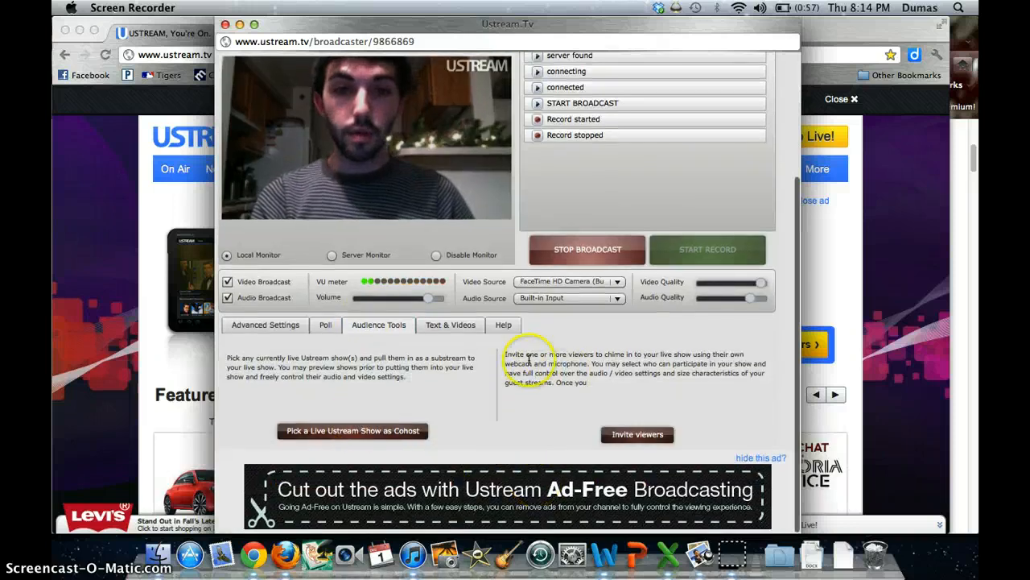
click(451, 325)
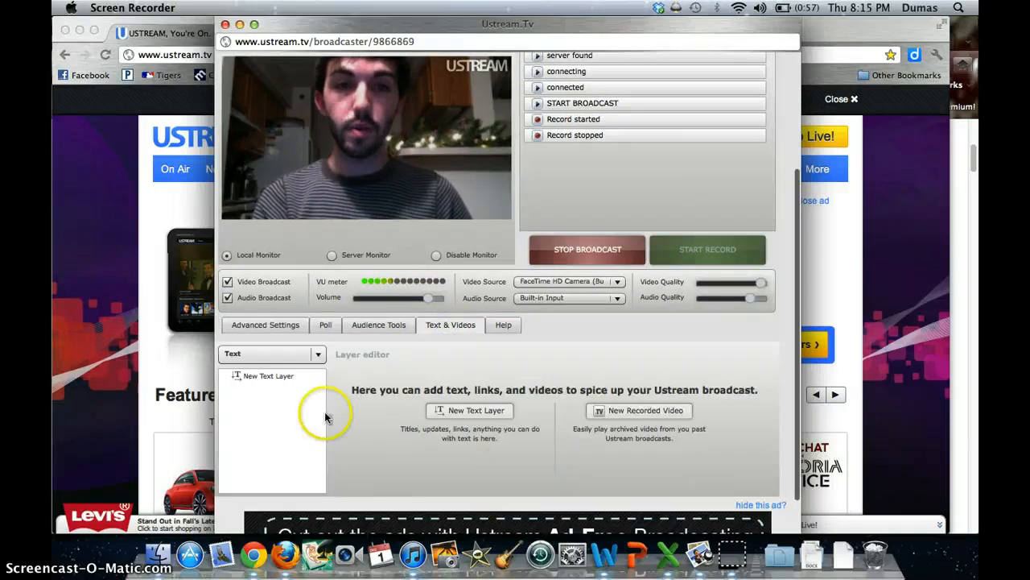
mouse_move(370, 235)
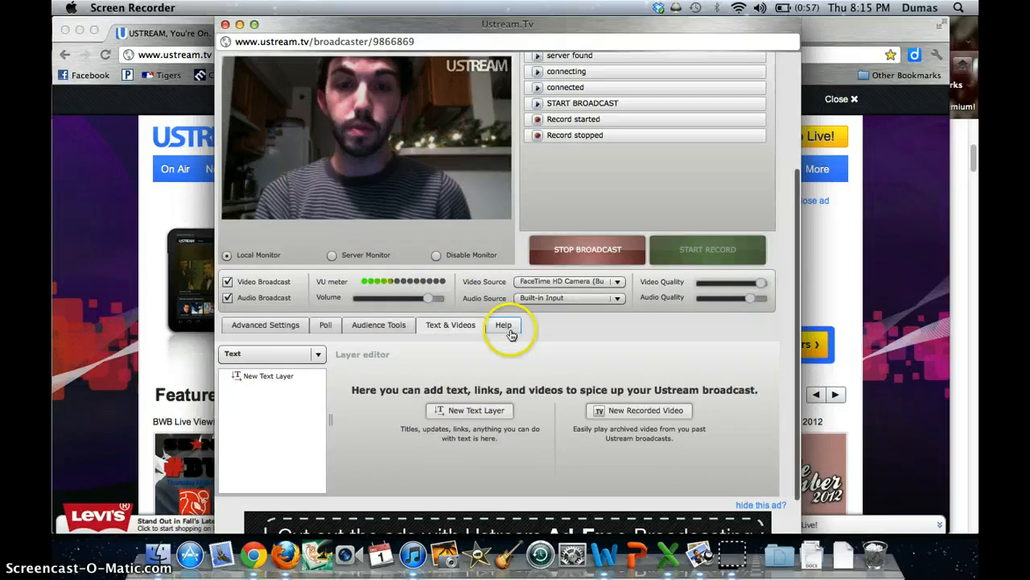
click(502, 325)
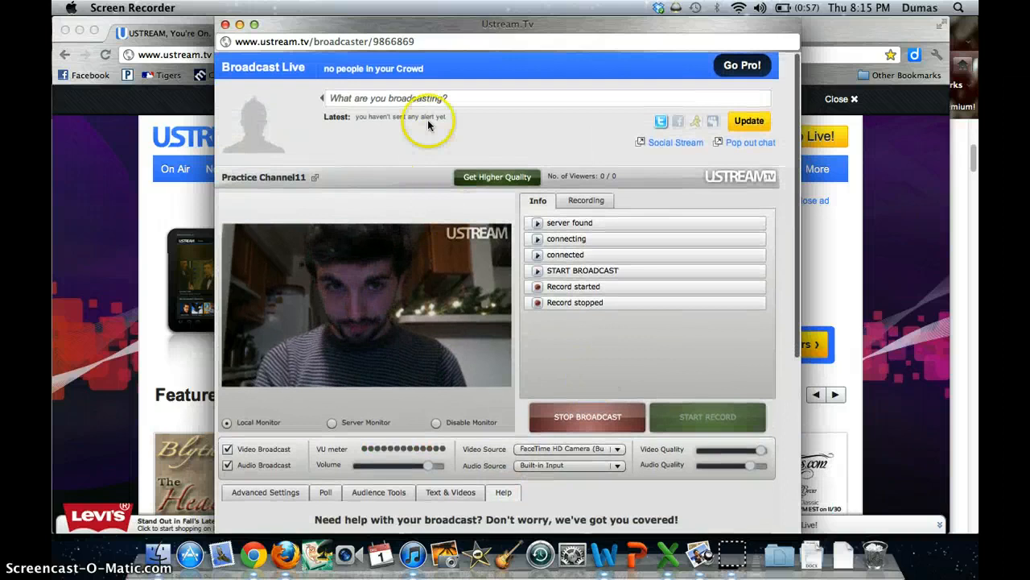
Step: Post the status 'A2 Web Design happening now (not really)' to the channel
click(412, 98)
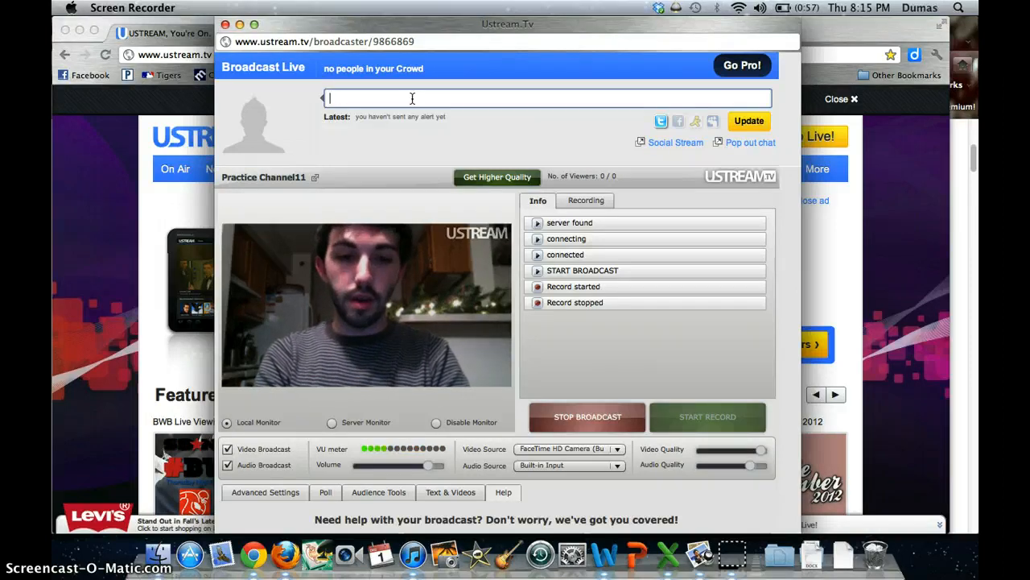
text(A)
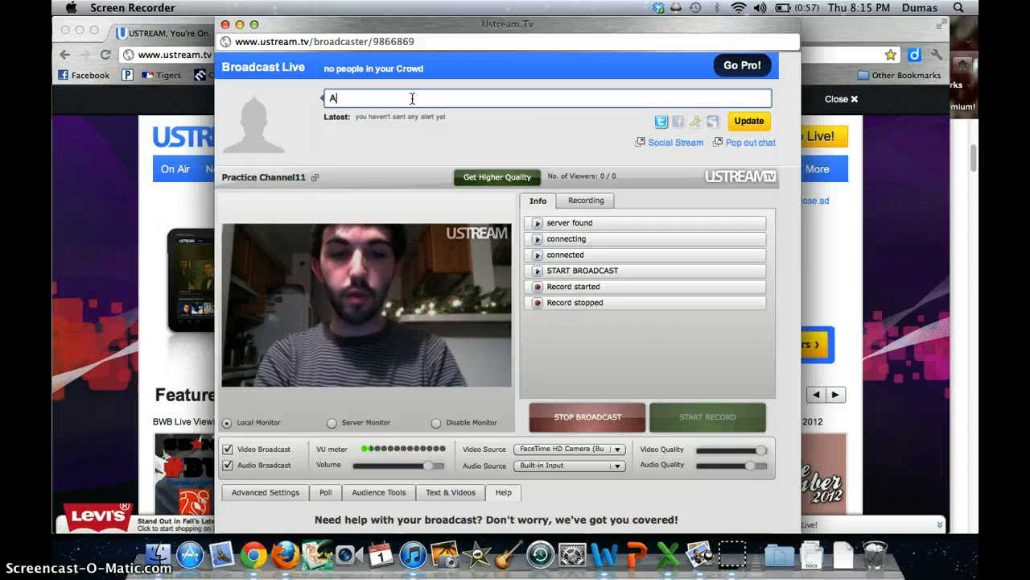
text(2 Web D)
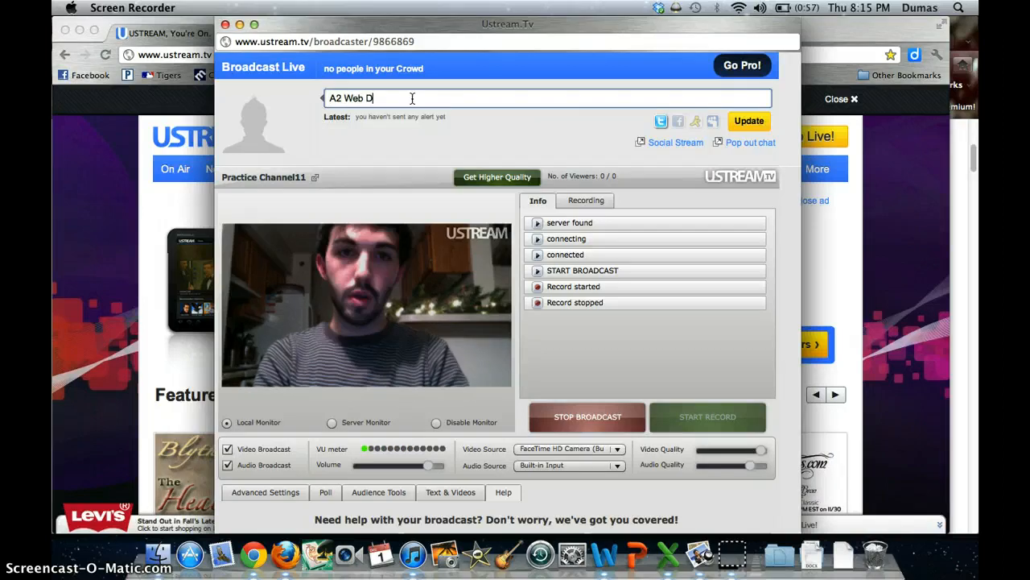
text(esign H)
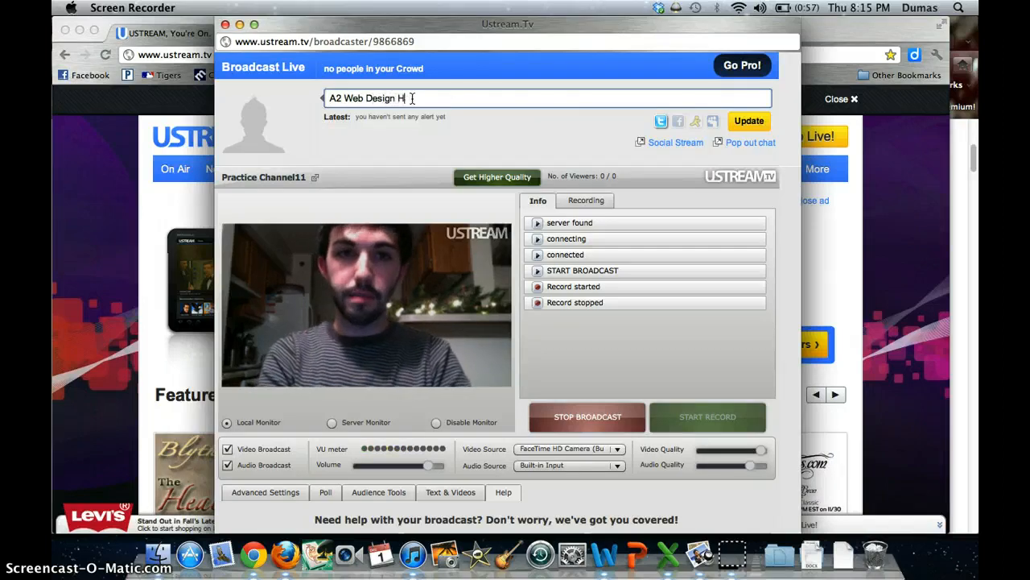
text(appenning now ()
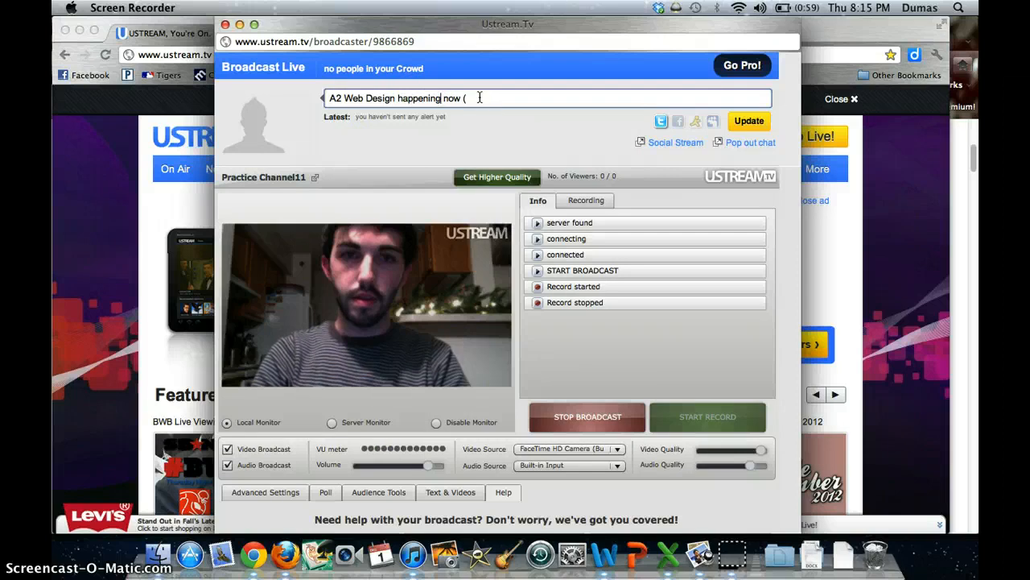
text(not really))
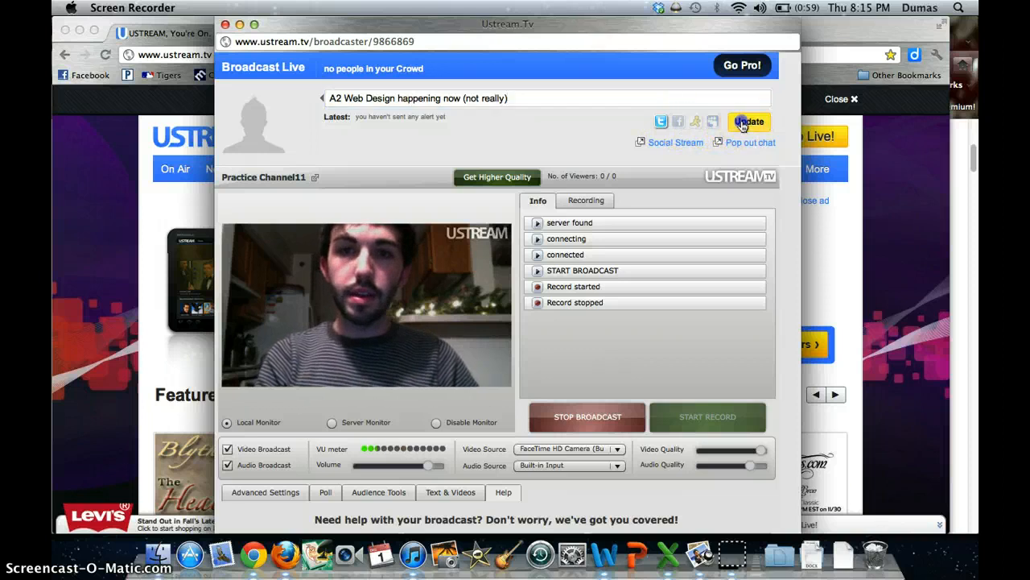
click(749, 121)
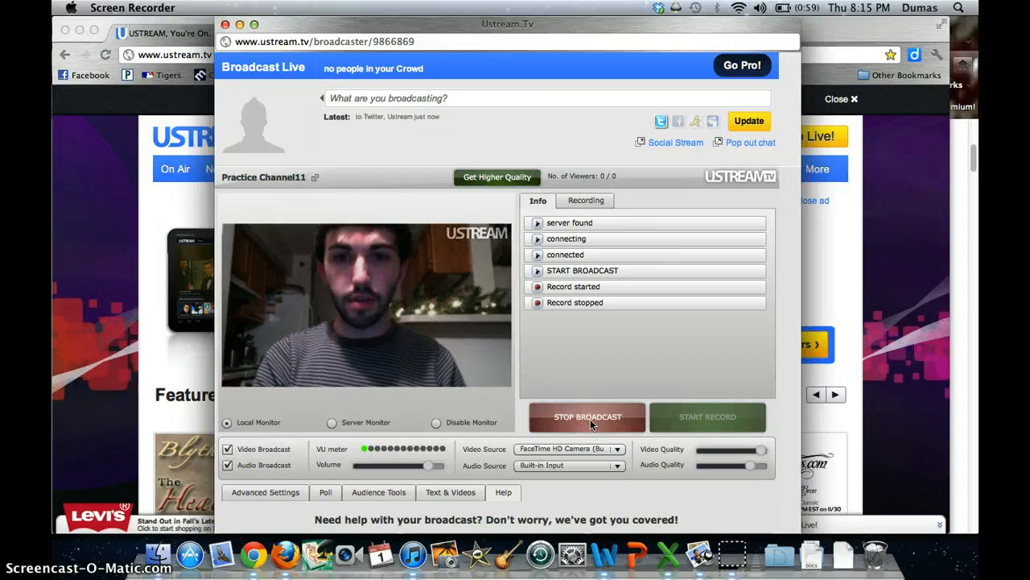
Step: Stop the broadcast and return to the Ustream home page
click(586, 415)
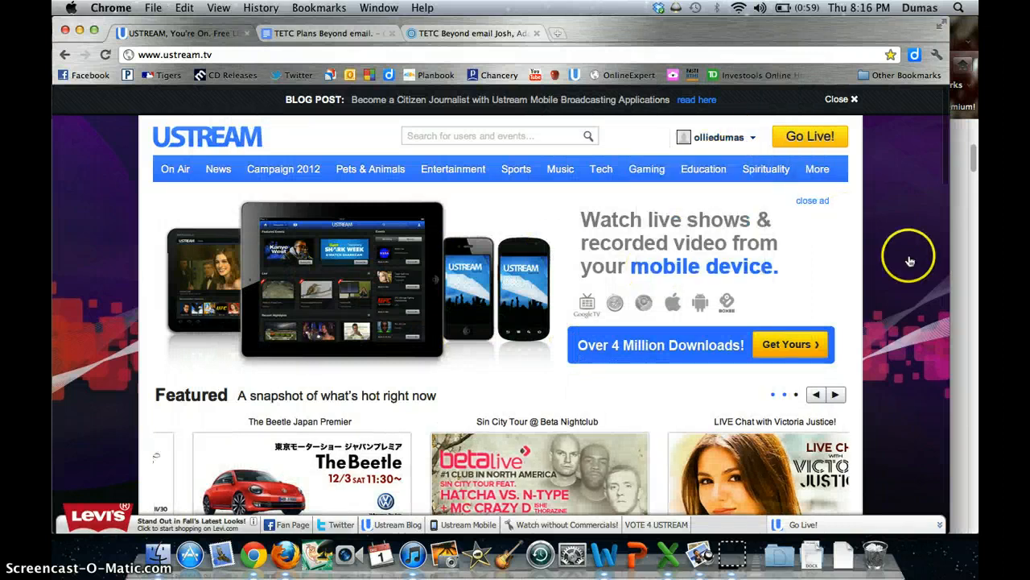
Step: Go to the dashboard overview from the username menu
click(716, 137)
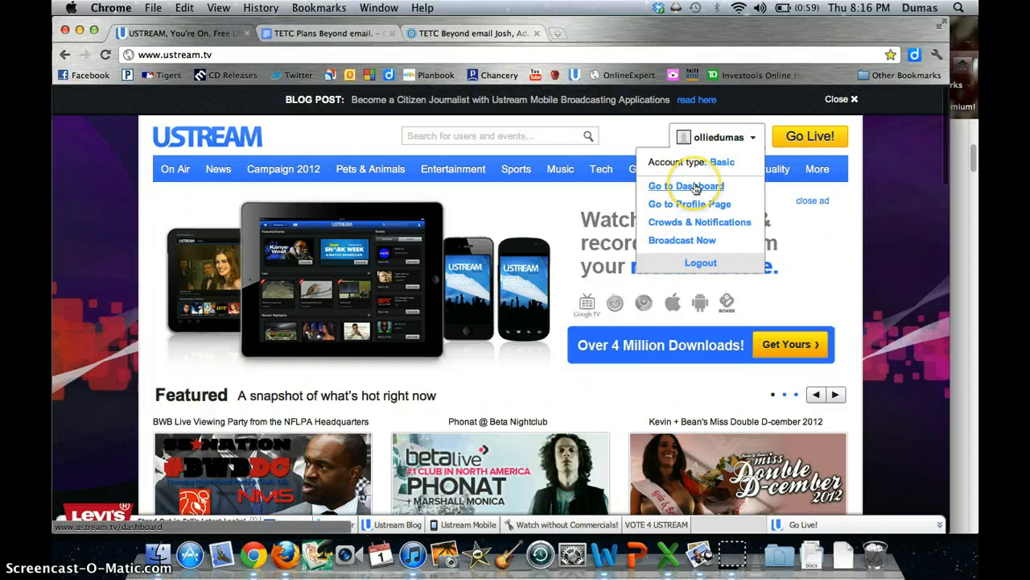
click(686, 185)
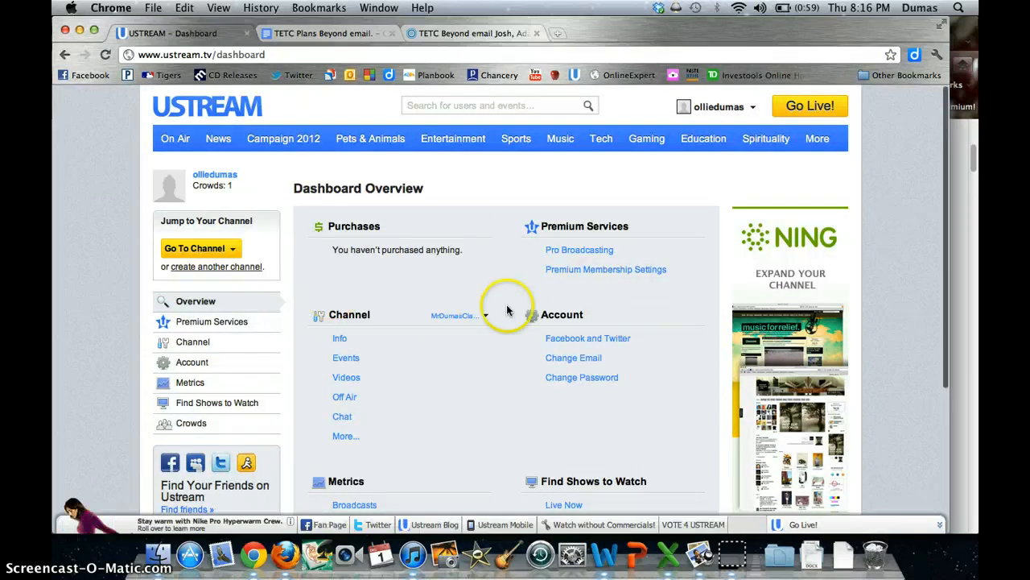
scroll(down, 3)
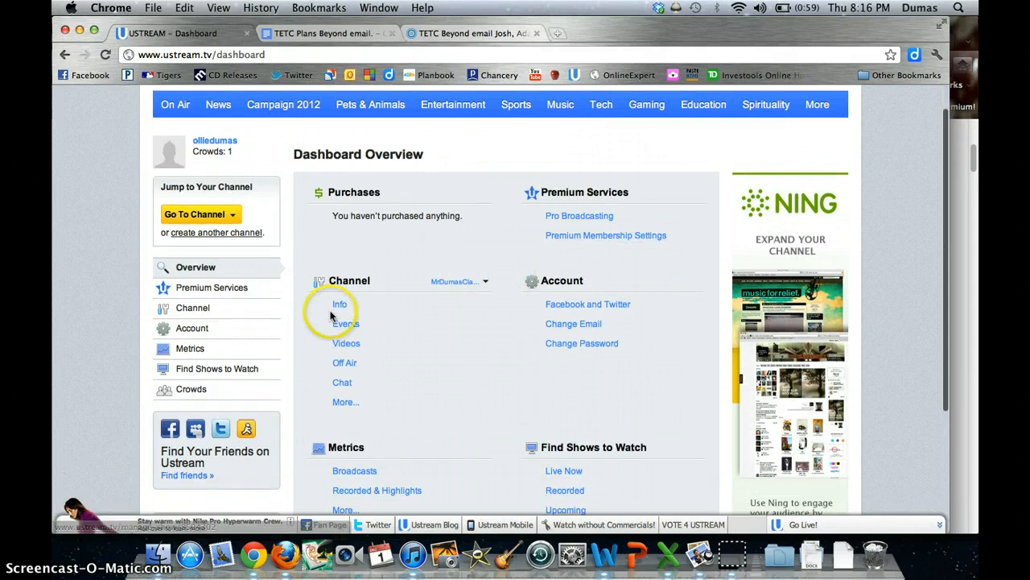
mouse_move(368, 282)
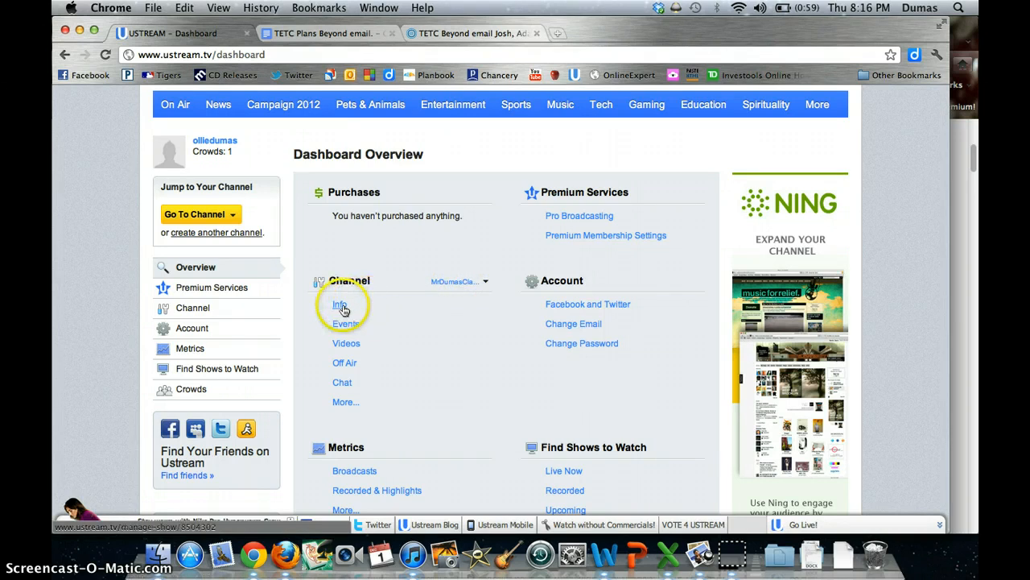
Step: View MrDumasClassroom's channel info: name, Educational category, tags, picture and description
click(340, 304)
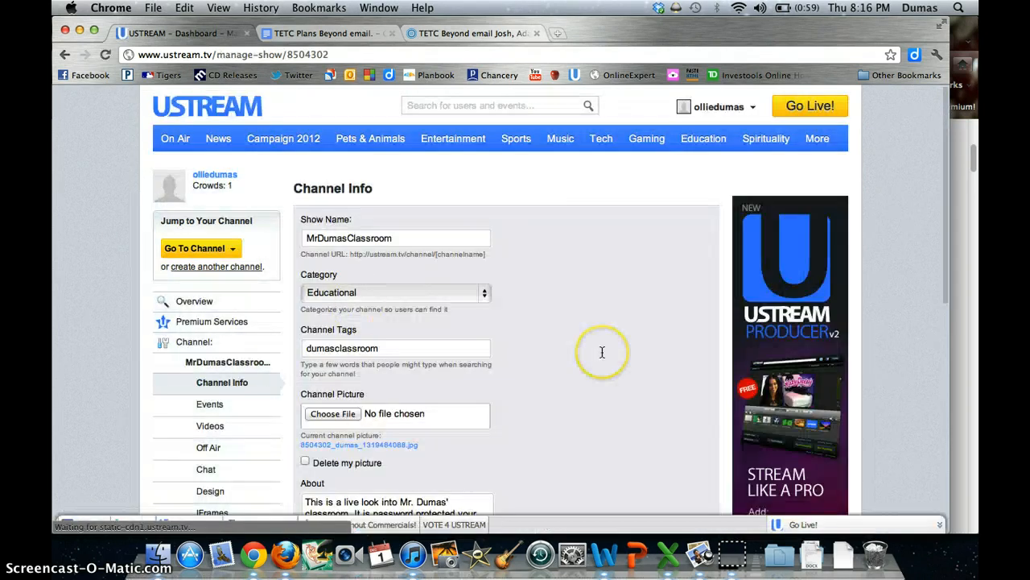
scroll(down, 3)
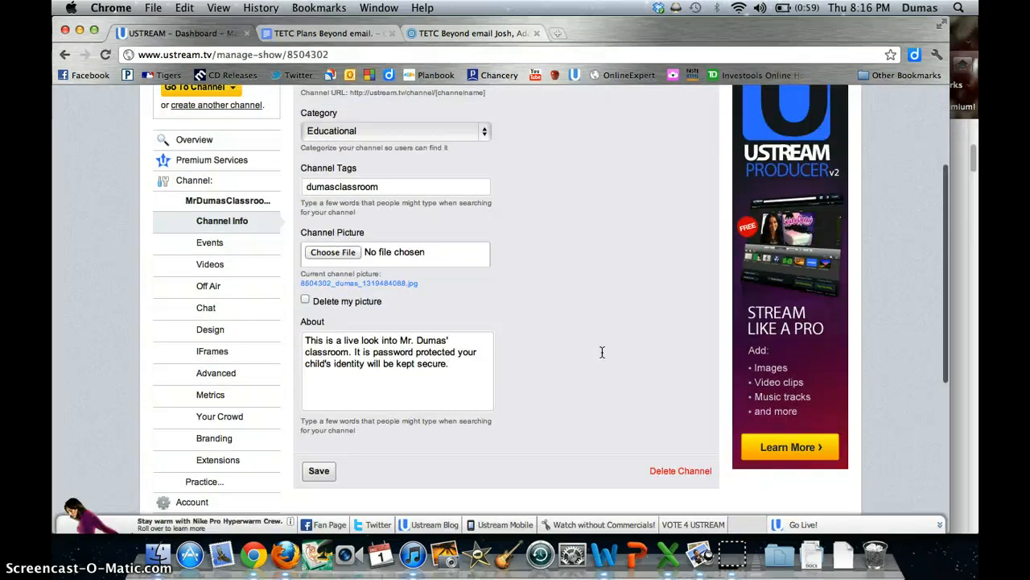
scroll(up, 3)
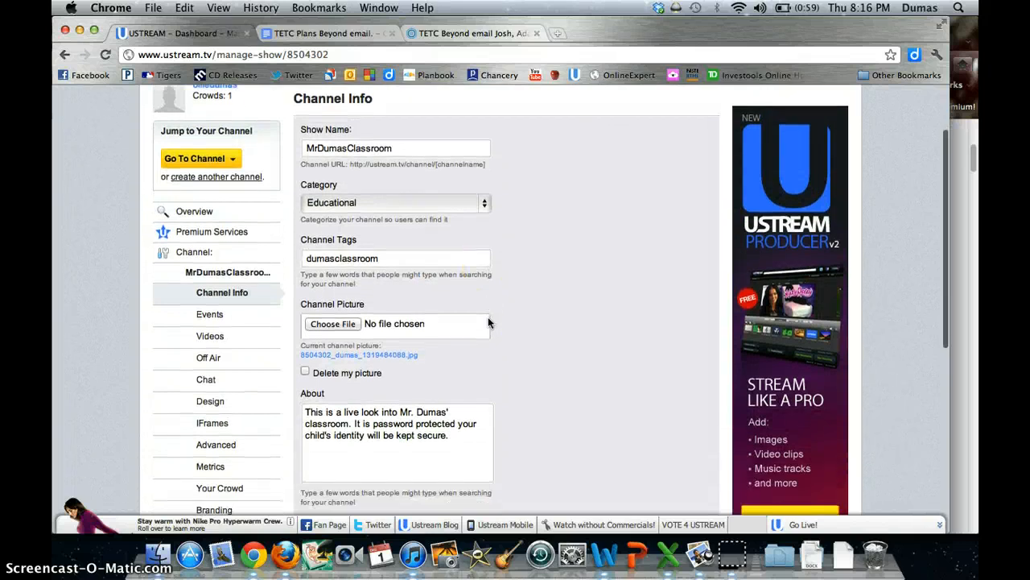
scroll(down, 3)
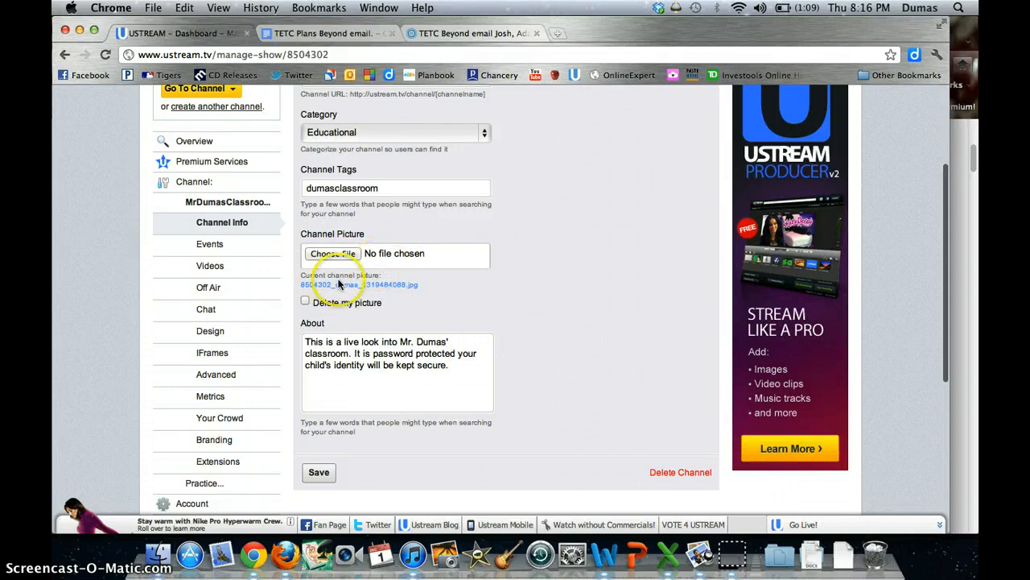
mouse_move(359, 283)
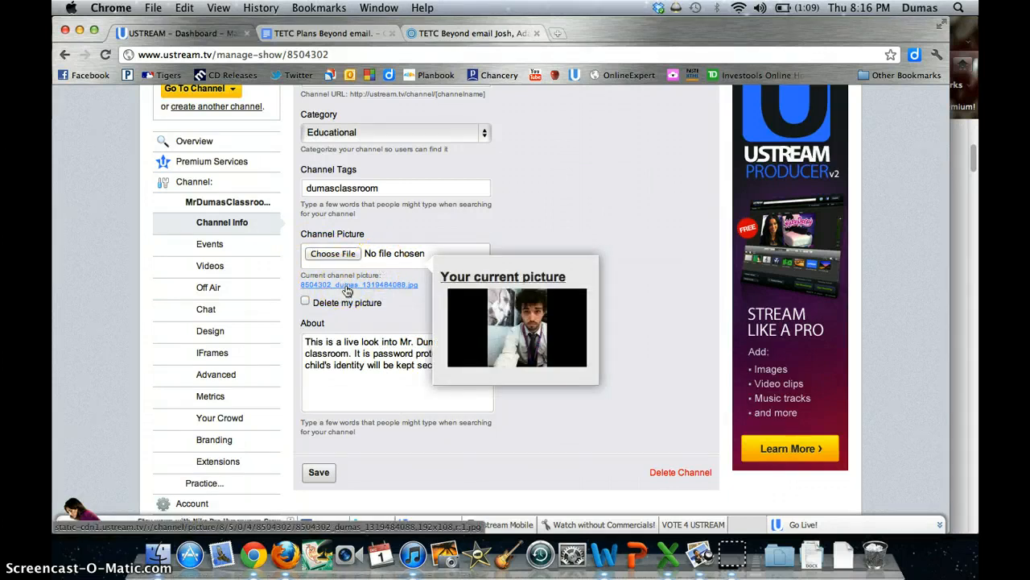
mouse_move(269, 272)
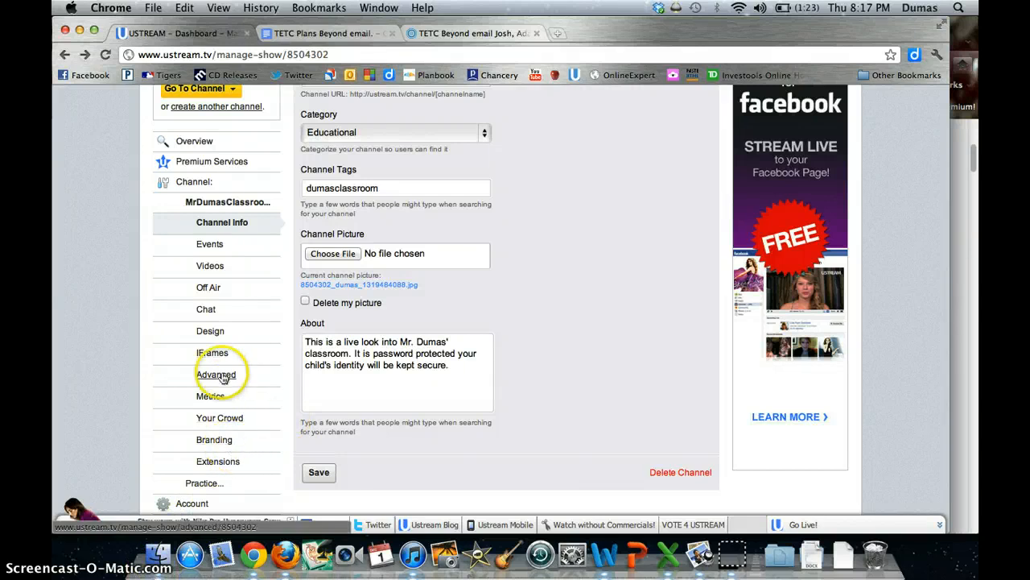
Step: View the Advanced settings with the private channel password and live embed code
click(216, 374)
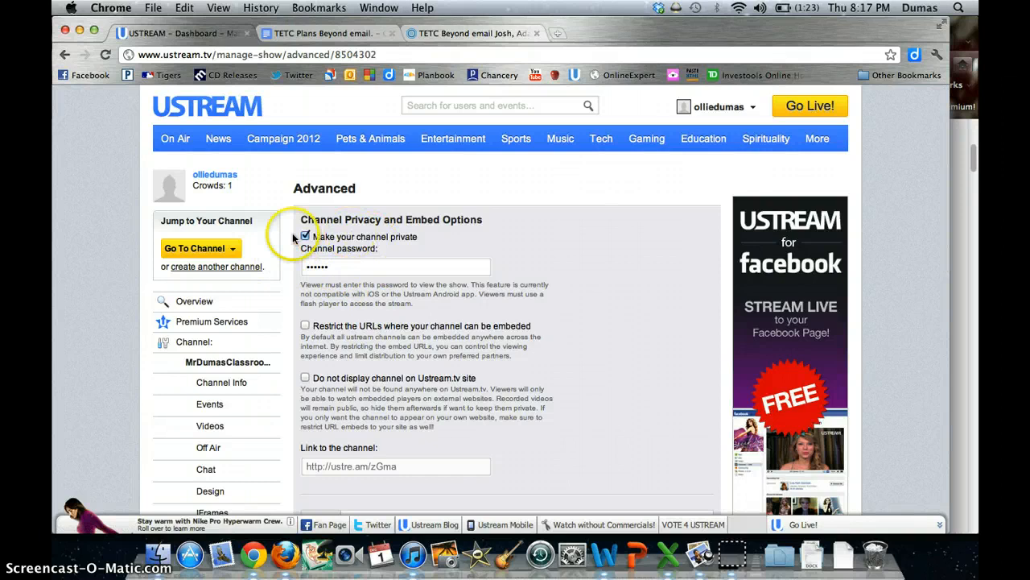
scroll(down, 3)
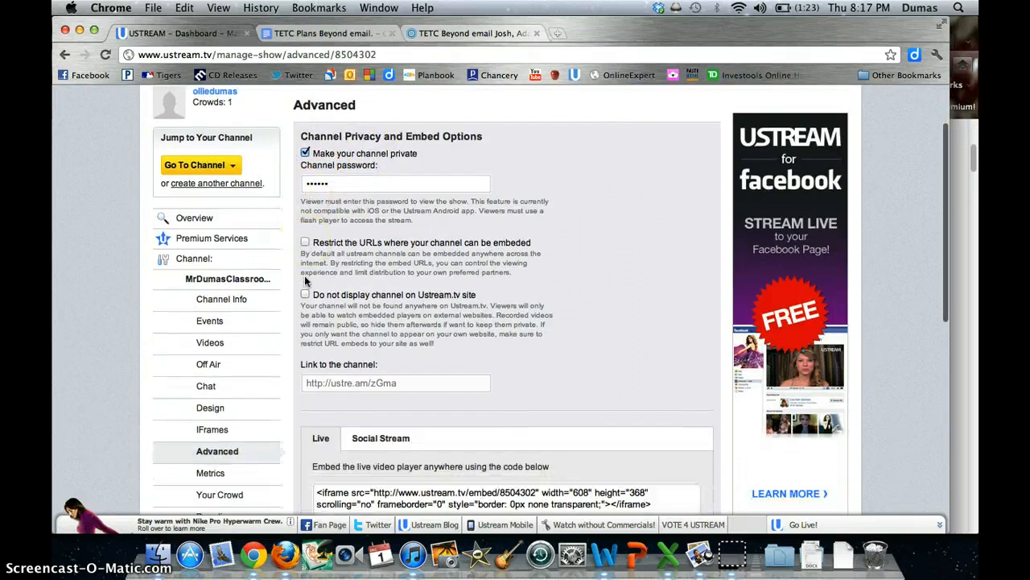
scroll(down, 3)
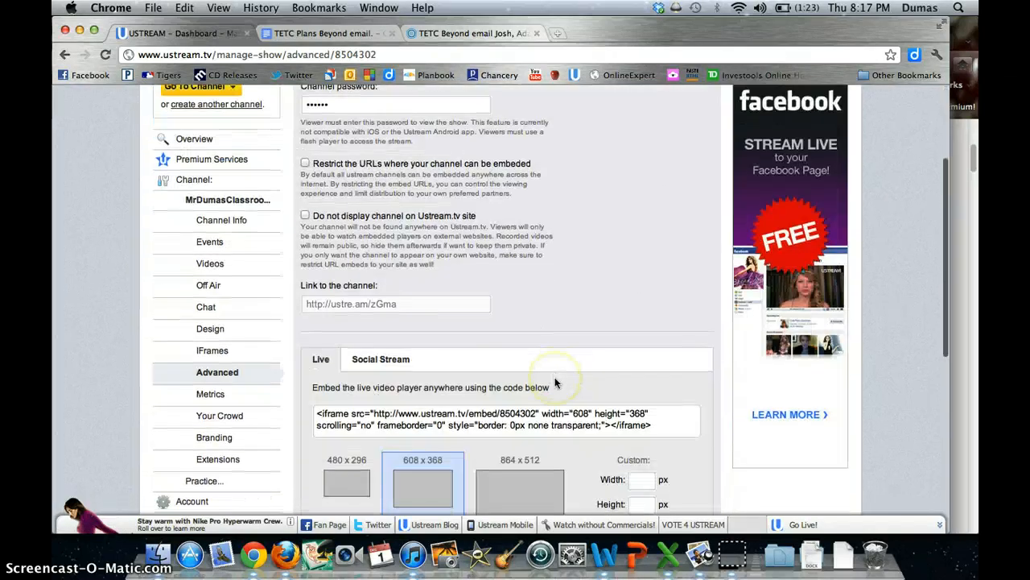
scroll(down, 3)
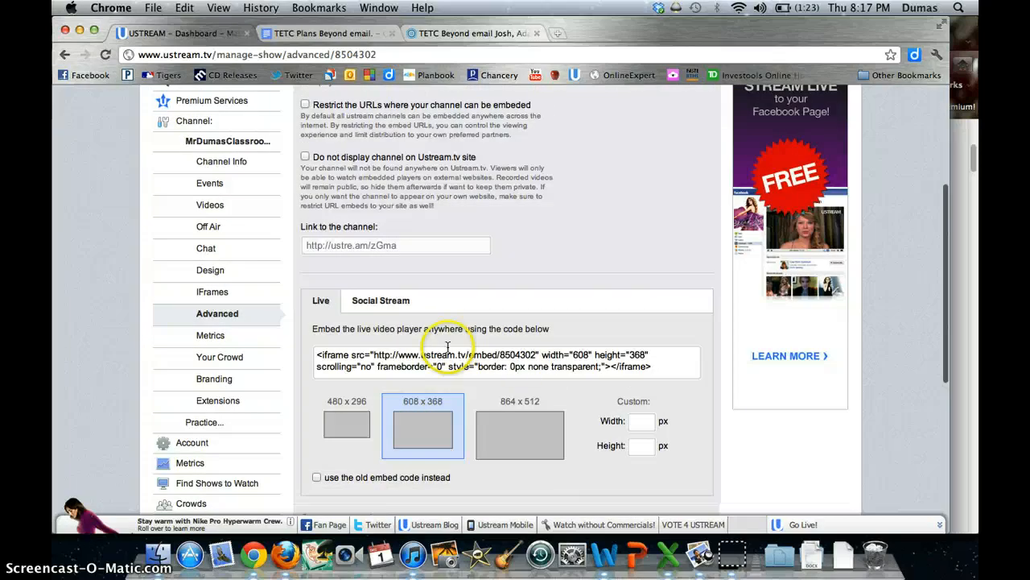
mouse_move(429, 385)
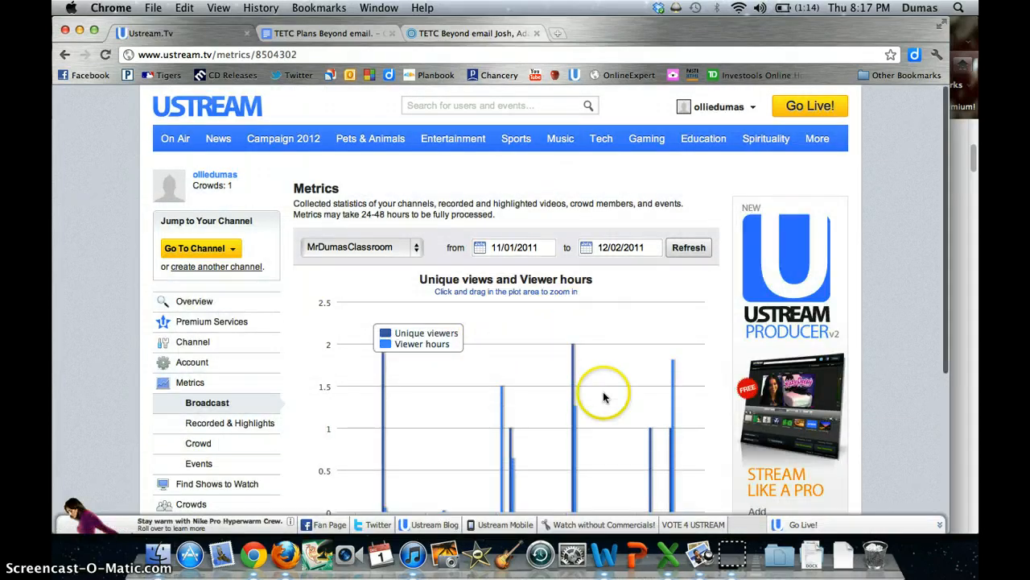
Step: Return from the metrics chart to the Overview page listing purchases, premium services, channel, account and metrics
scroll(down, 3)
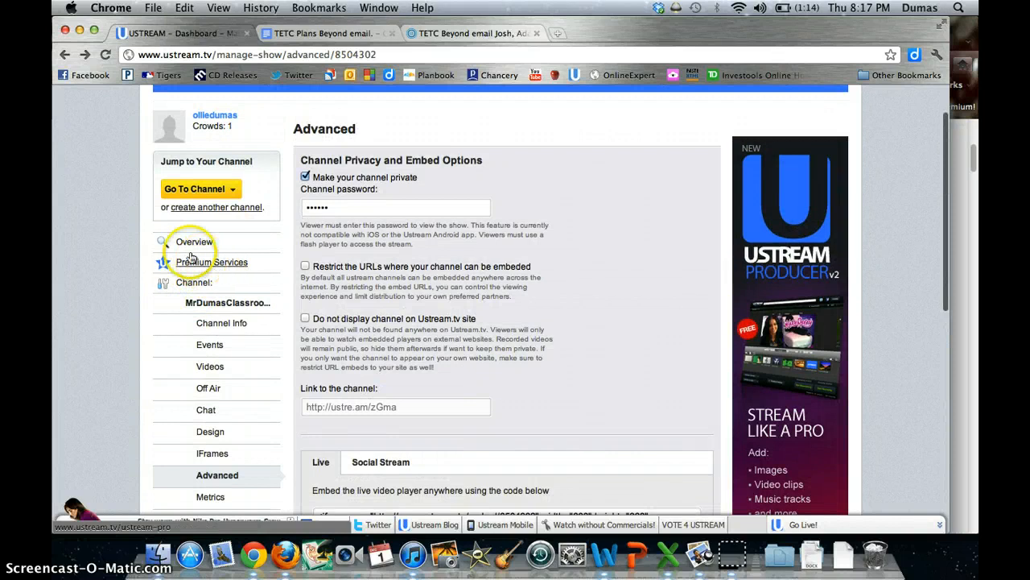
click(193, 242)
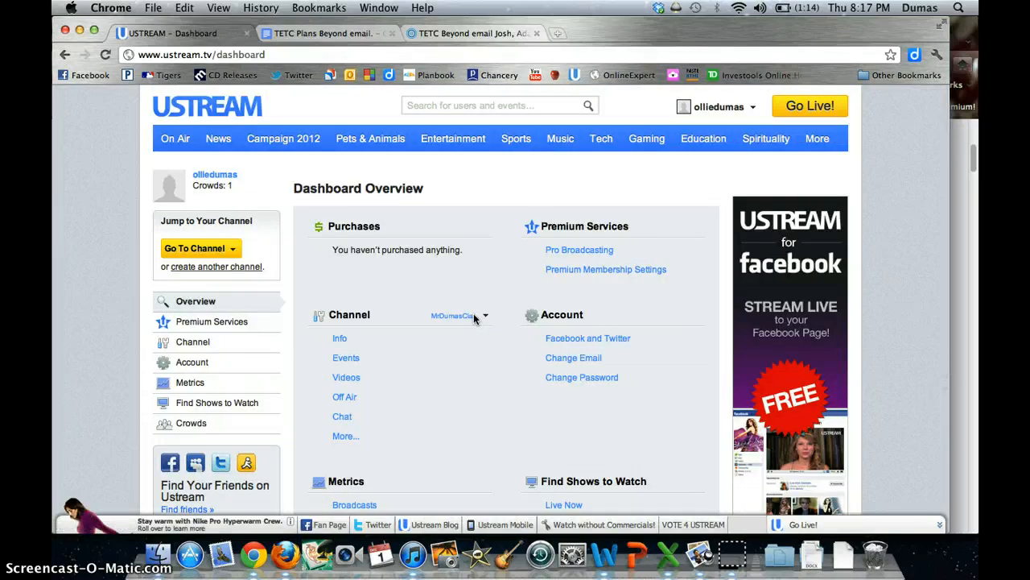
scroll(down, 3)
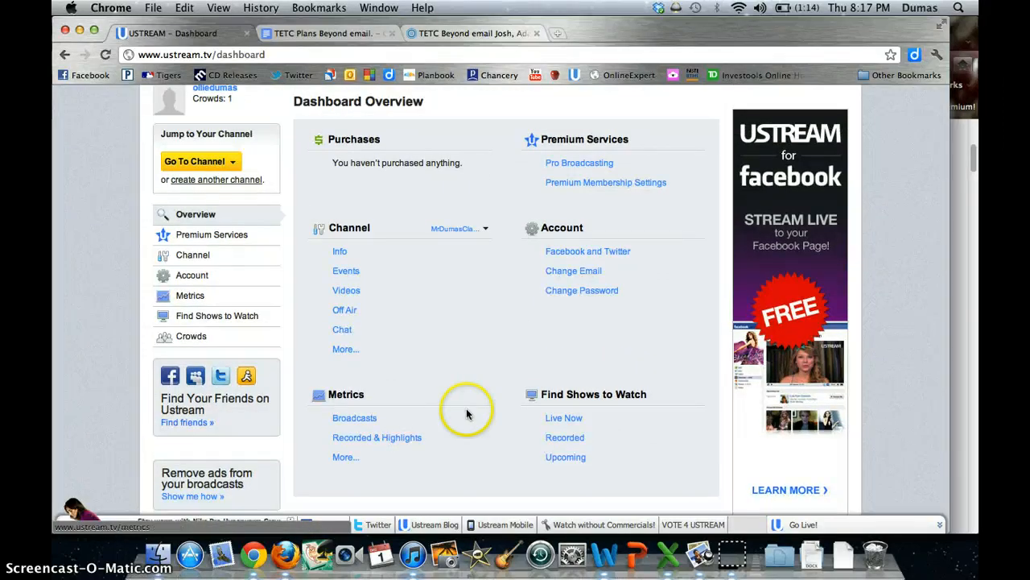
mouse_move(469, 410)
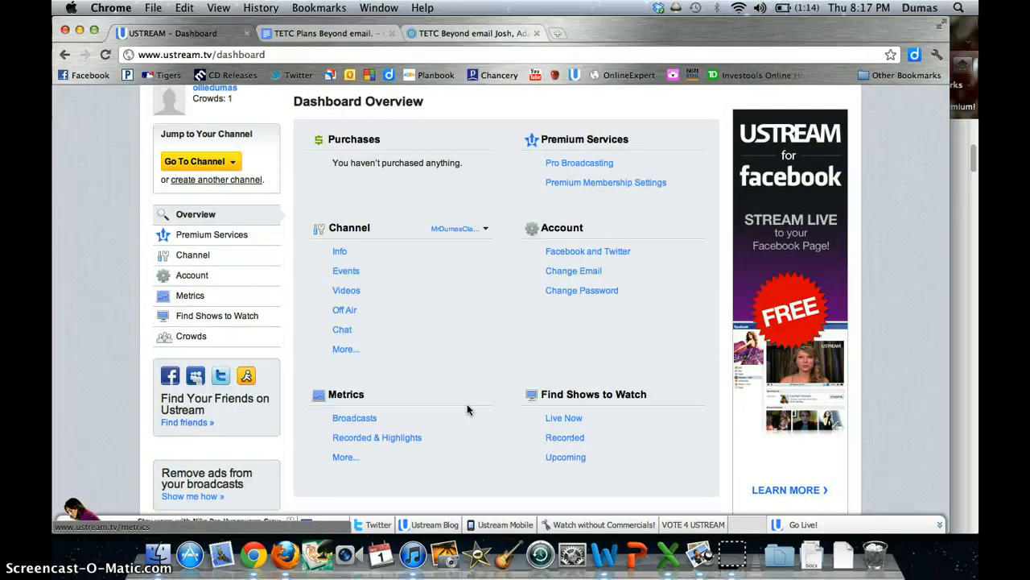
mouse_move(474, 399)
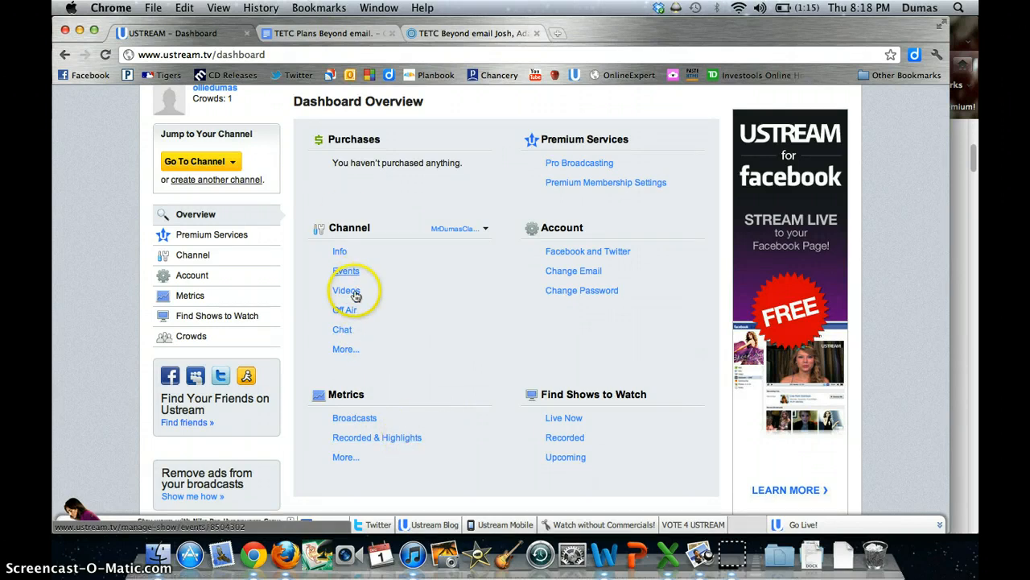
Step: Open the A3 WebDesign A4 BusEcon recording from the channel's Videos list
click(345, 290)
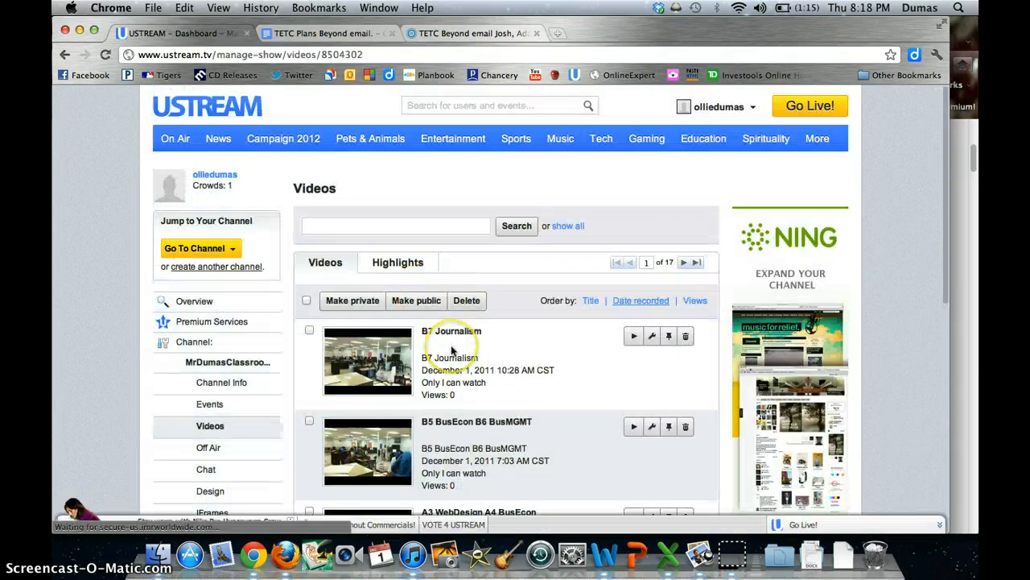
scroll(down, 3)
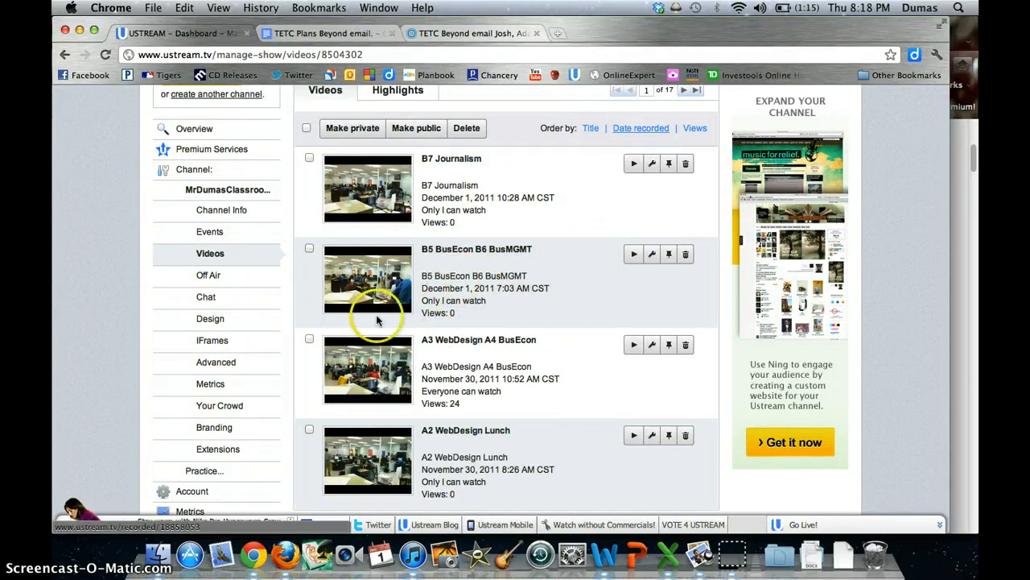
mouse_move(496, 338)
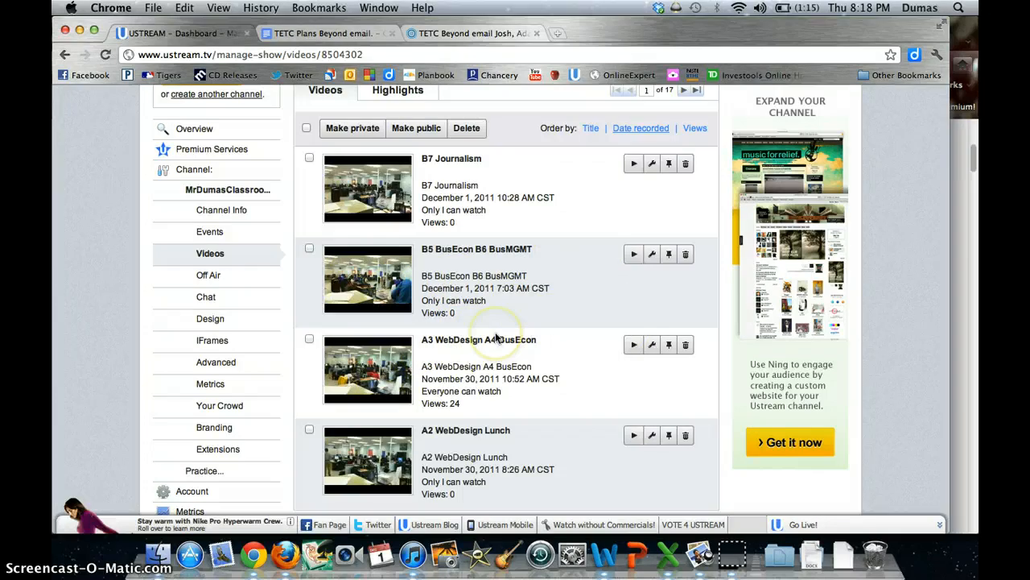
scroll(down, 3)
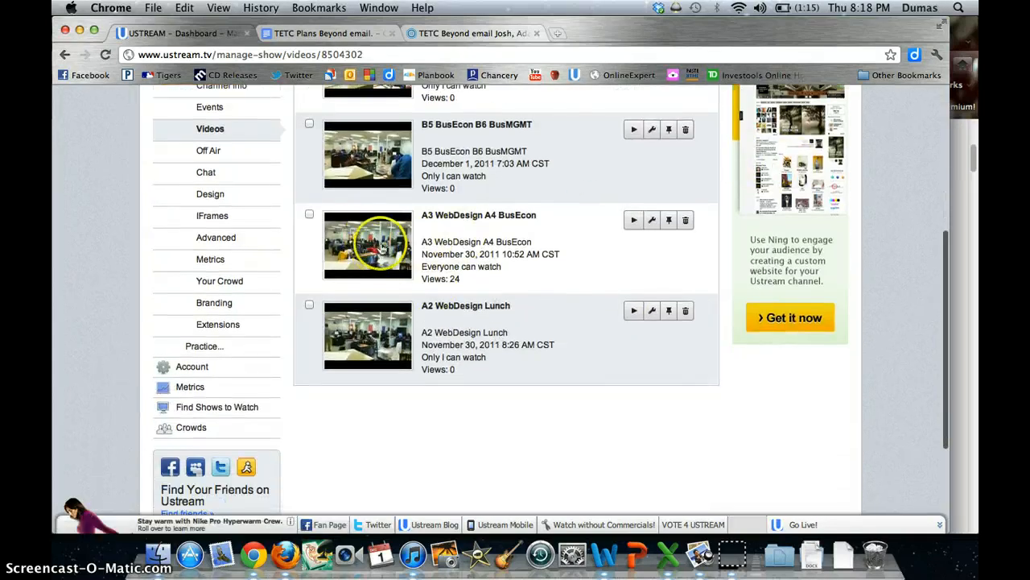
click(367, 245)
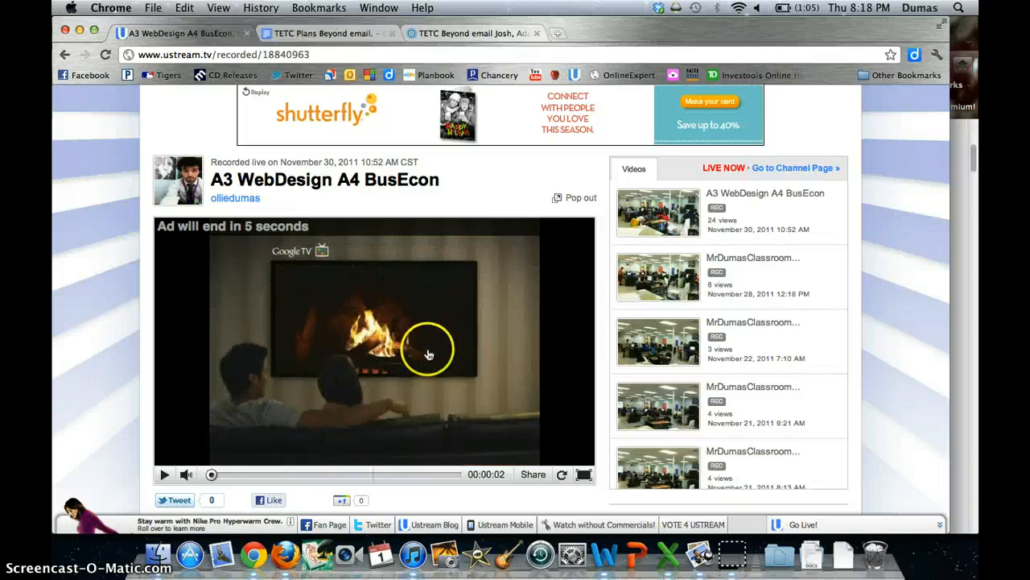
Step: Create a highlight 'Something' spanning 60:28 to 83:08 of the recording and save it
scroll(down, 3)
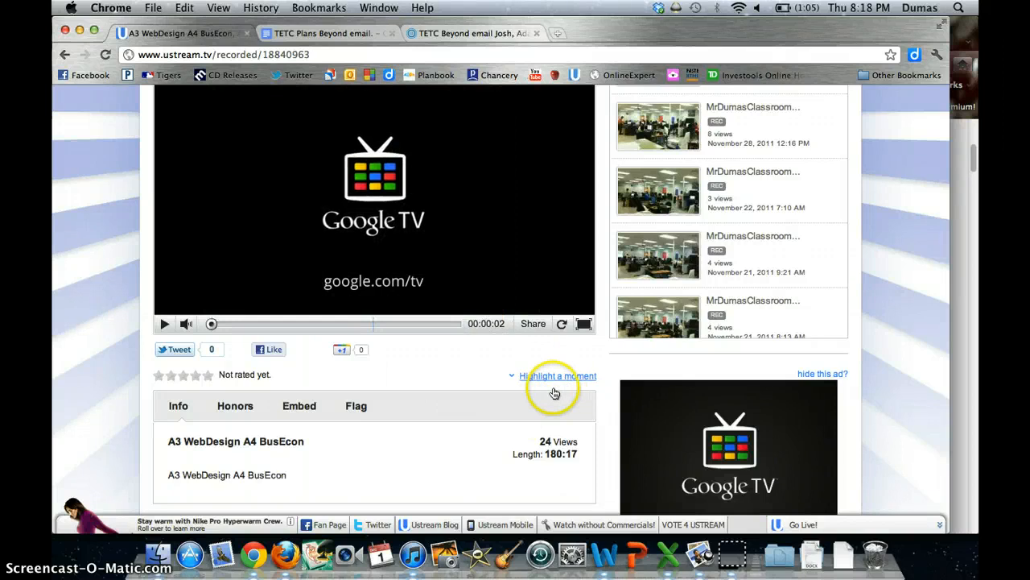
click(164, 324)
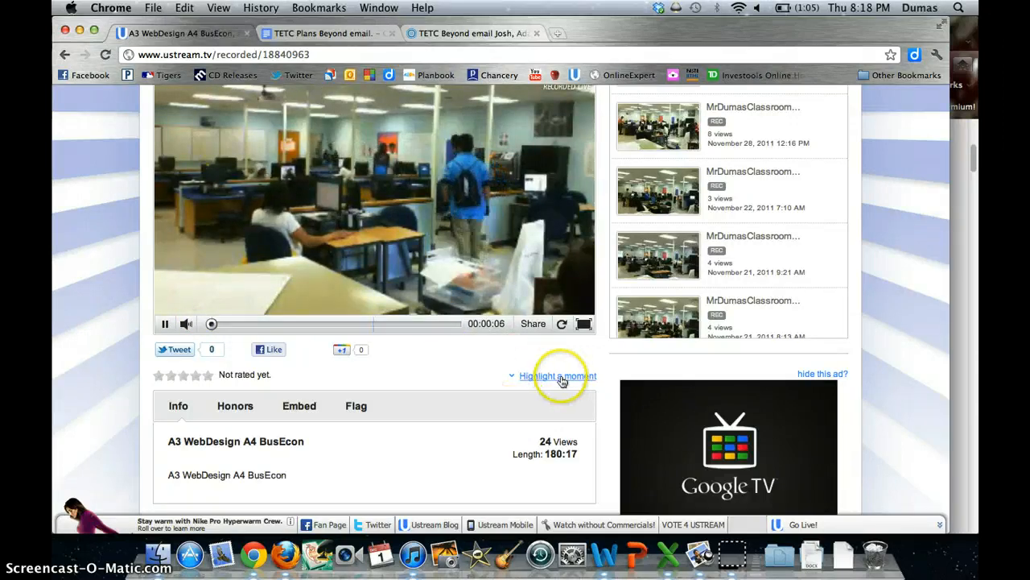
click(557, 375)
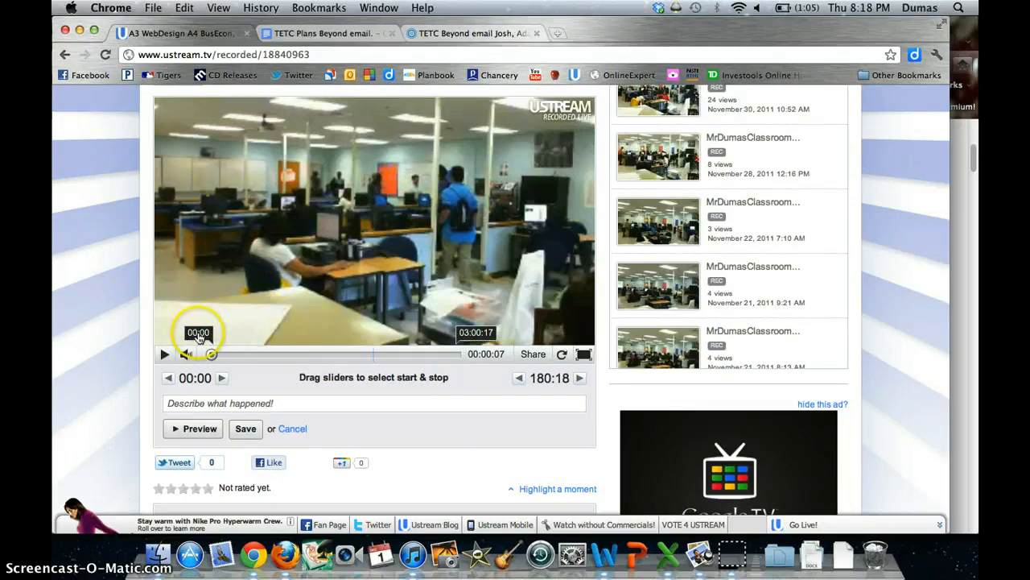
drag(198, 331, 265, 331)
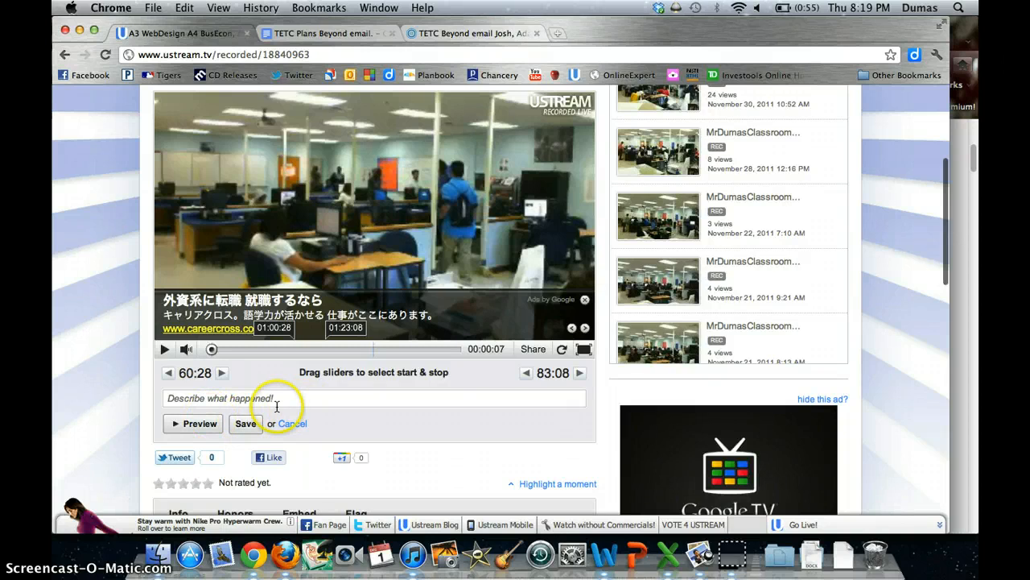
text(Somethin)
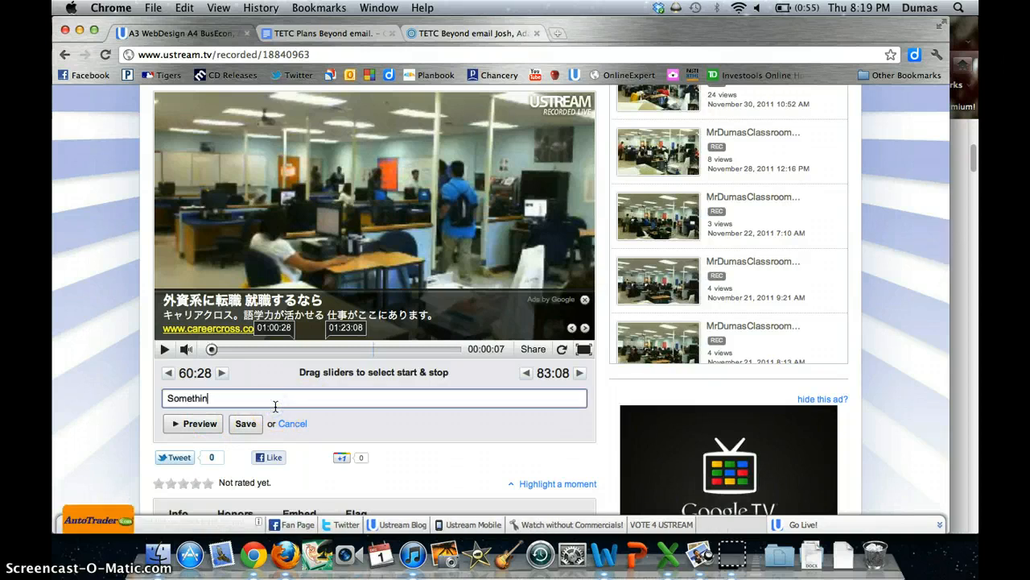
click(245, 423)
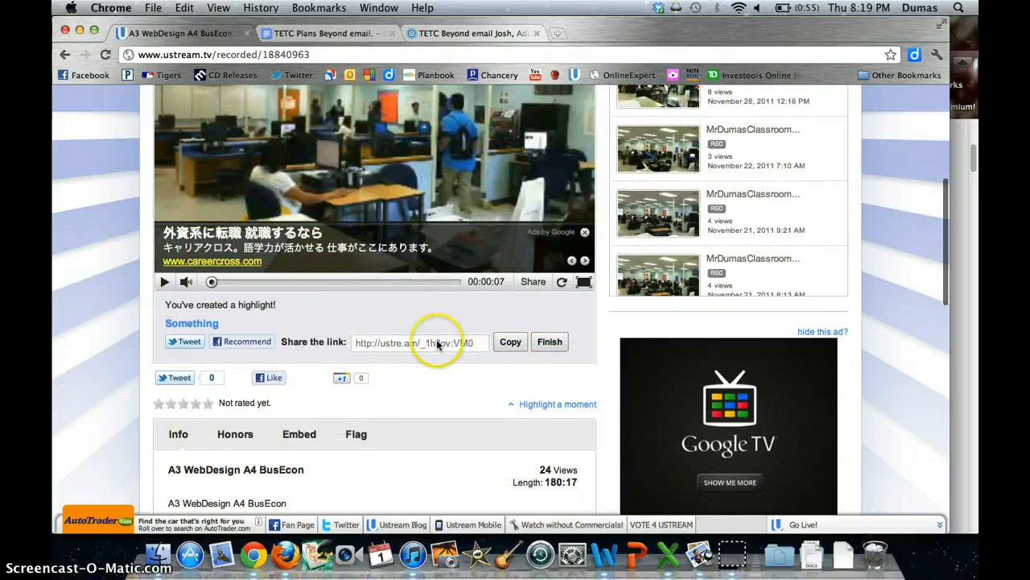
mouse_move(474, 347)
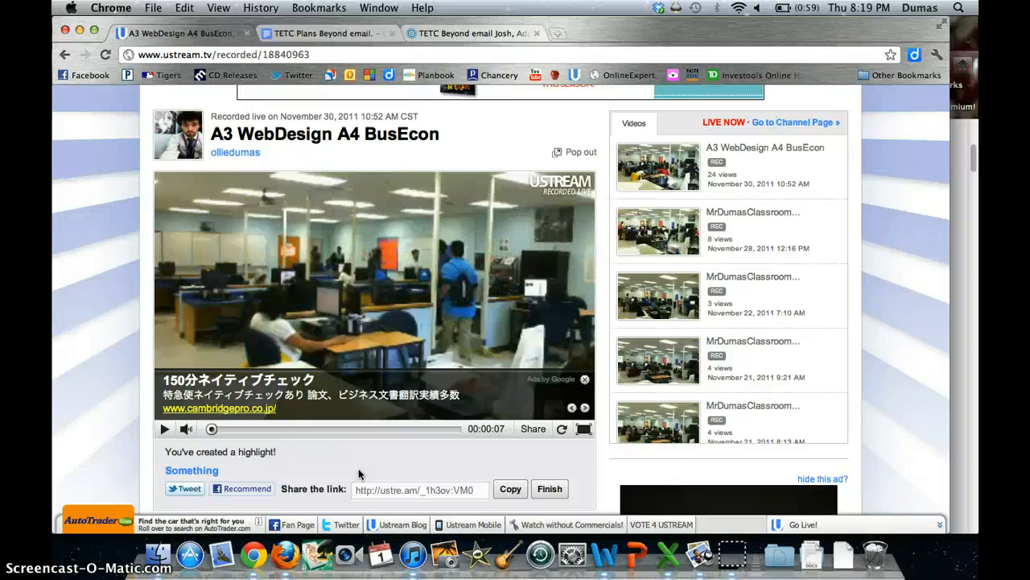
scroll(down, 3)
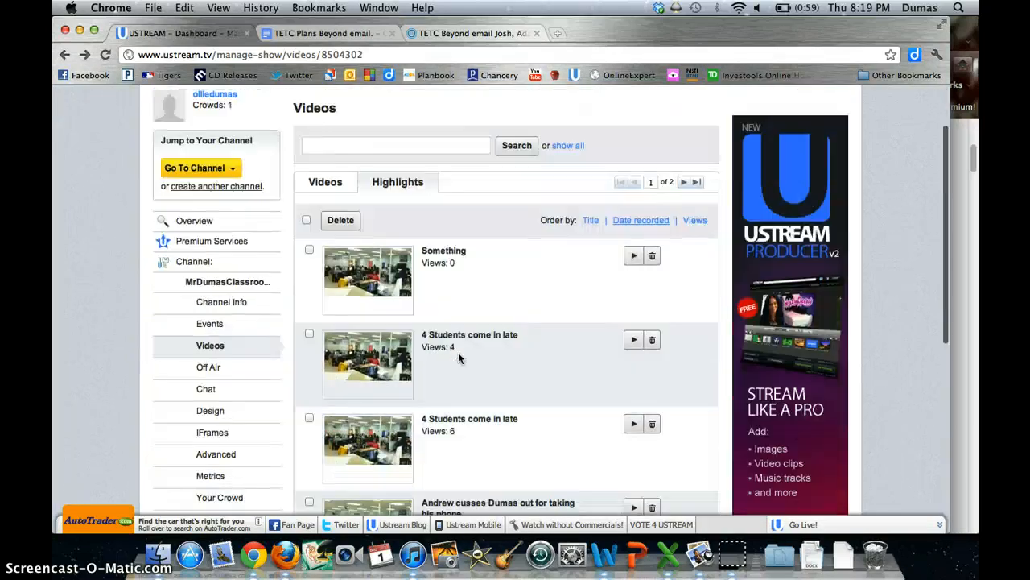
Step: Go from the Highlights list to the channel's Off Air Content settings showing the slideshow option
scroll(down, 3)
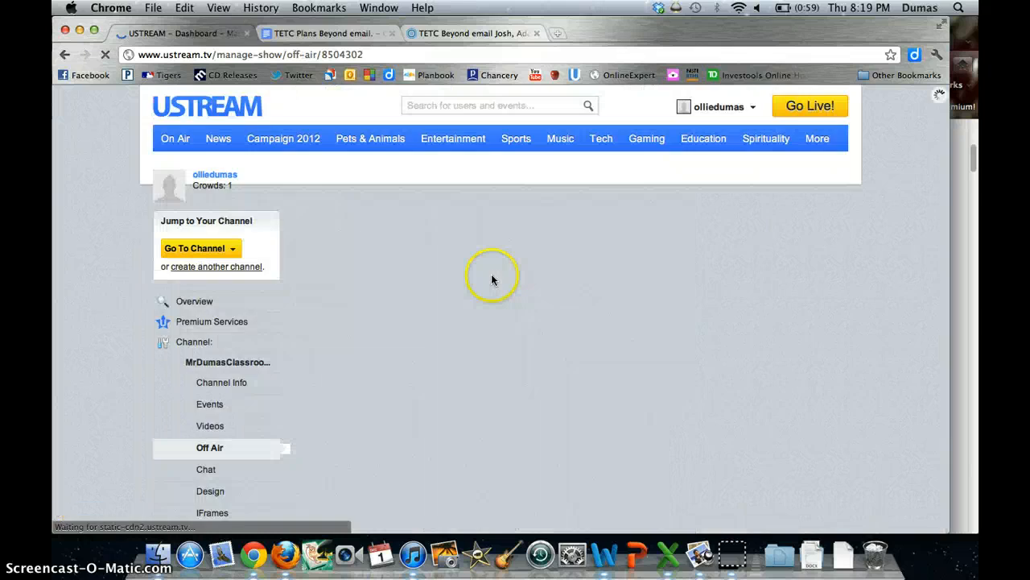
click(209, 447)
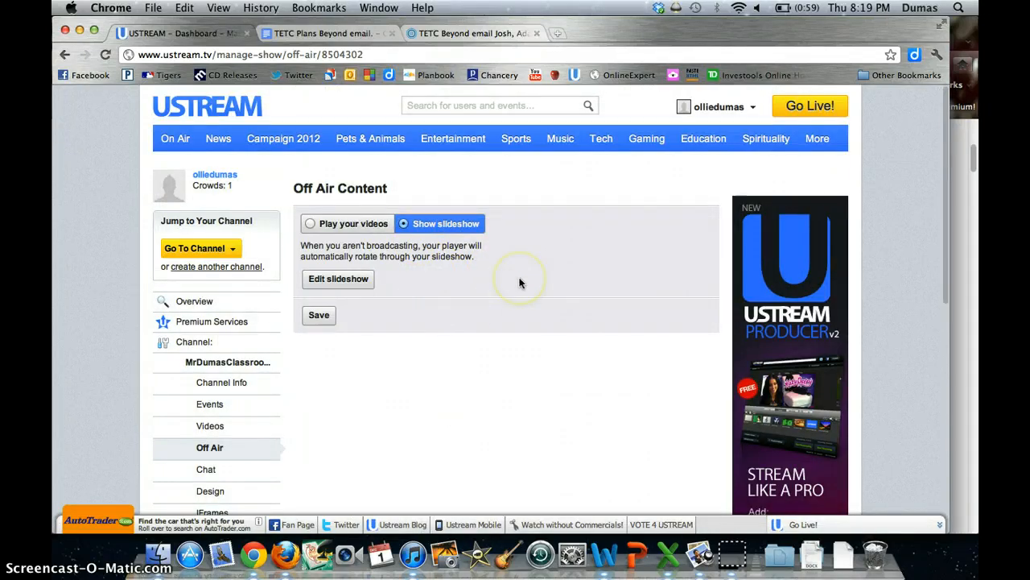
scroll(down, 3)
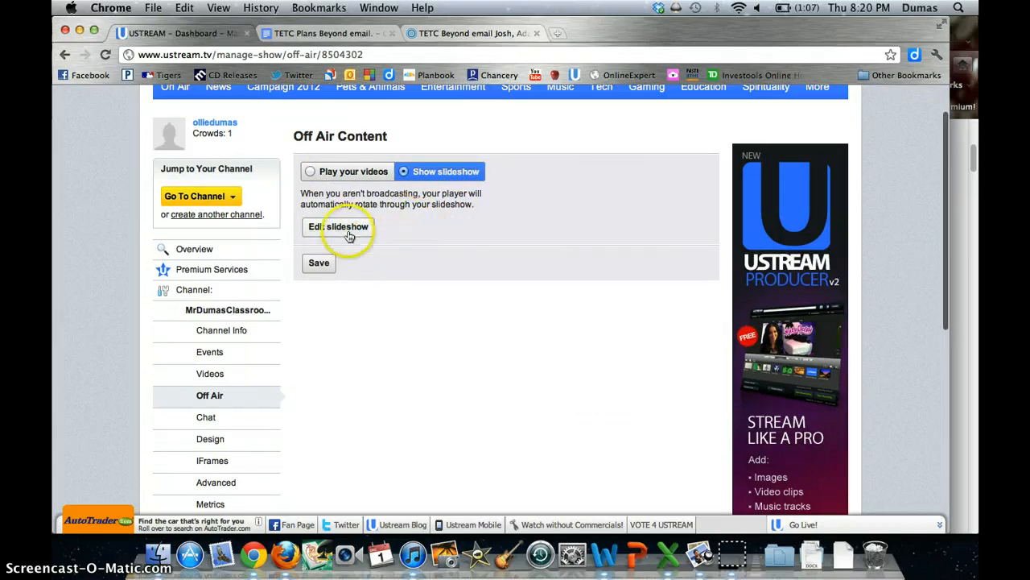
scroll(down, 3)
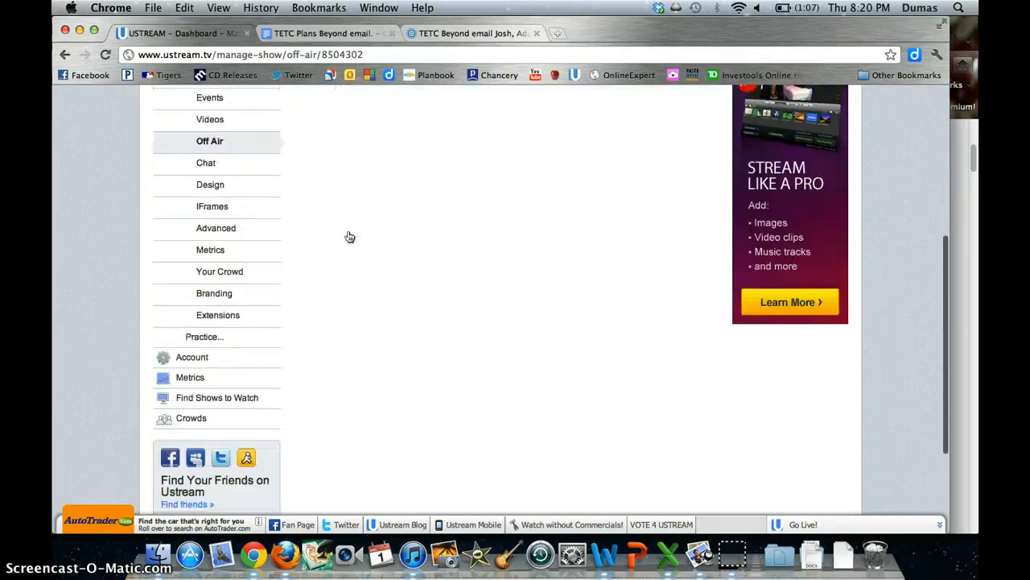